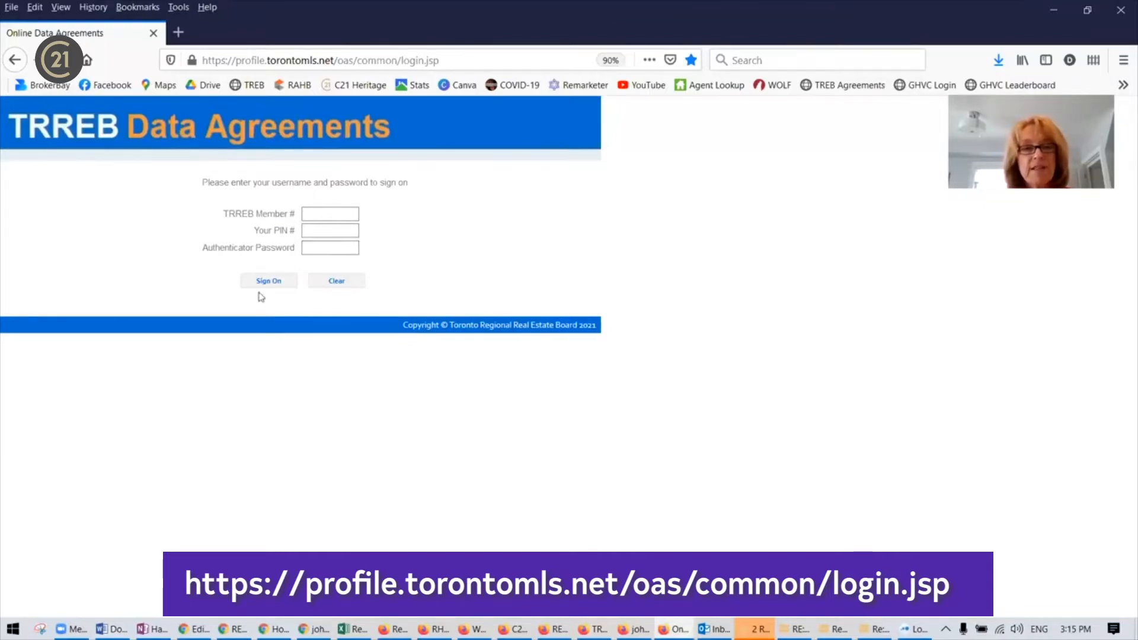
Step: Sign on to TRREB Online Data Agreements with member number, PIN and authenticator password
click(268, 281)
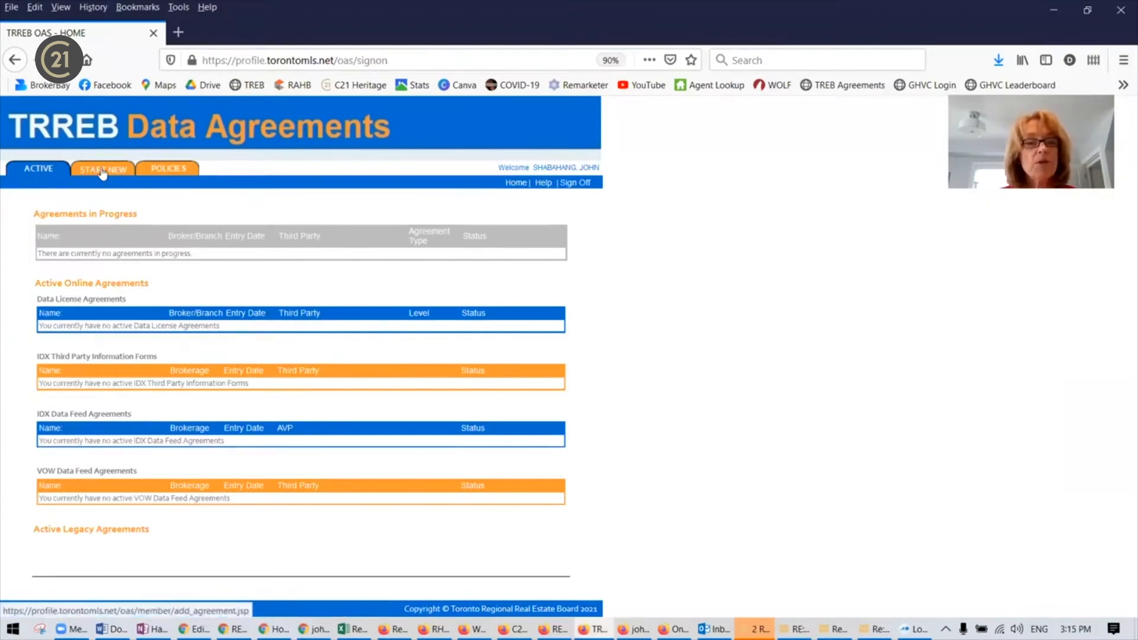
Step: Begin a new agreement and choose Data License Agreement as its type
click(103, 168)
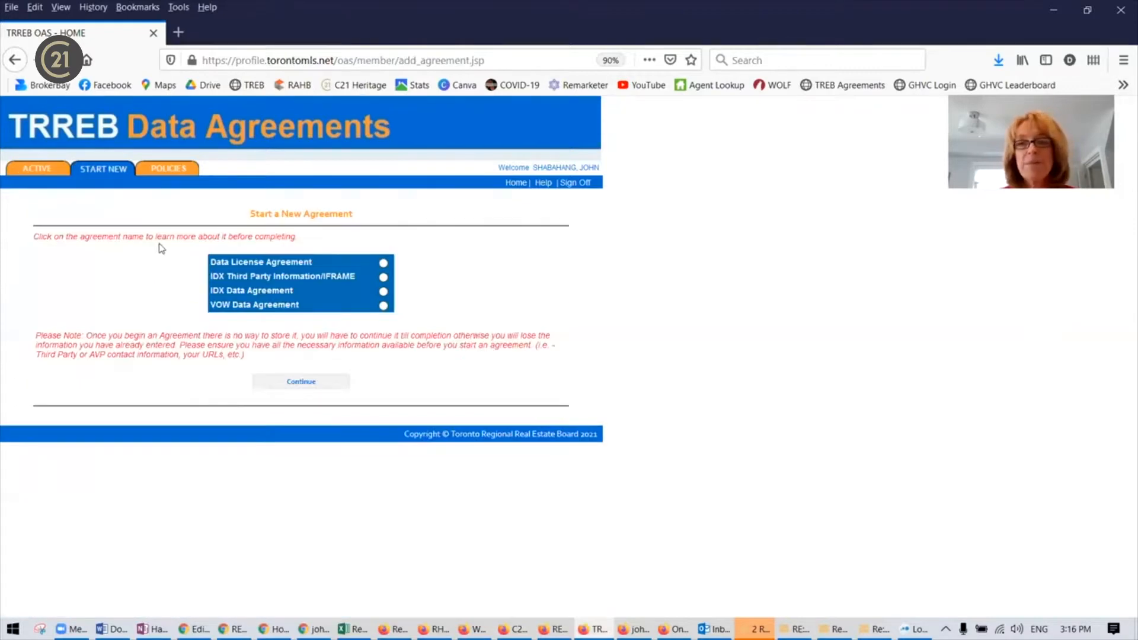
mouse_move(397, 256)
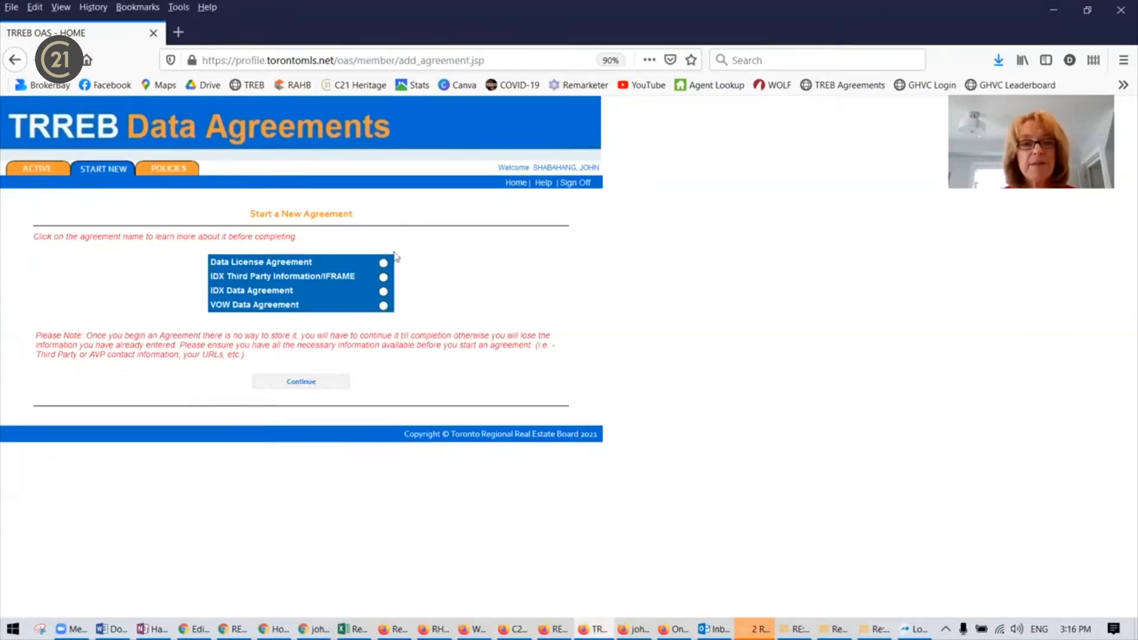
click(383, 263)
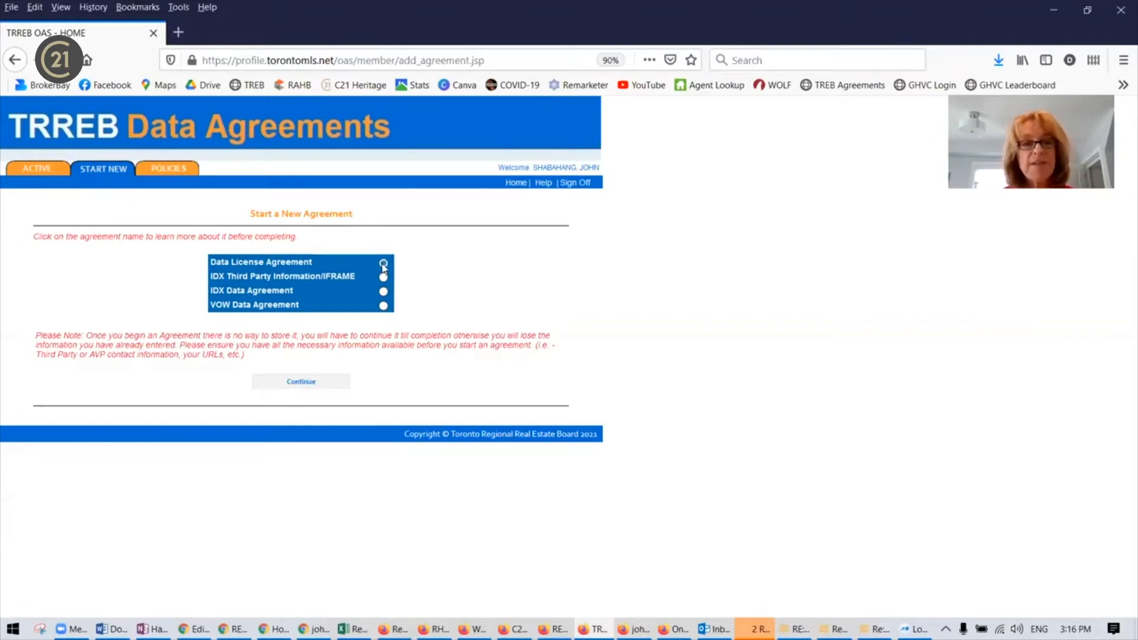
click(384, 263)
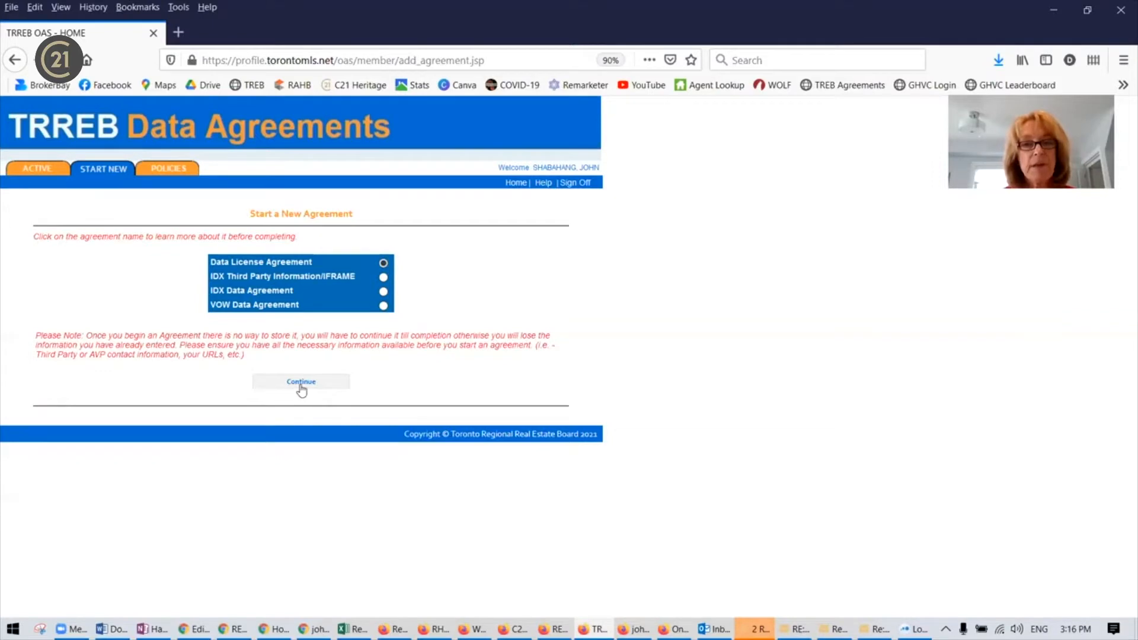
Step: Accept the license terms, set access level to Brokerage's Listings, and confirm information accuracy
click(300, 381)
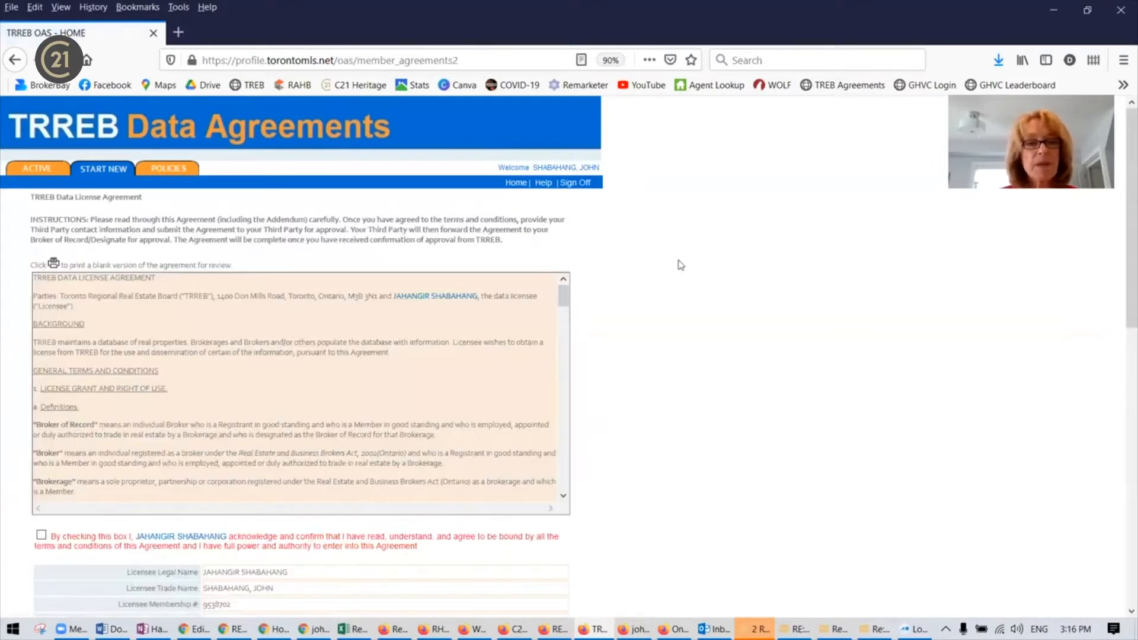
scroll(down, 3)
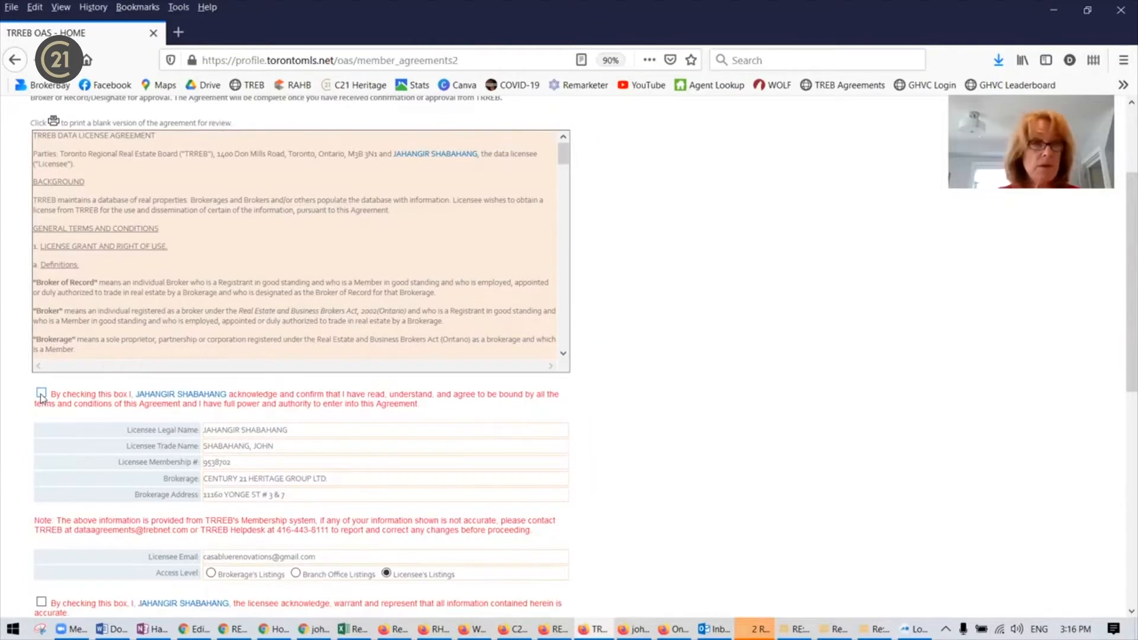
click(42, 394)
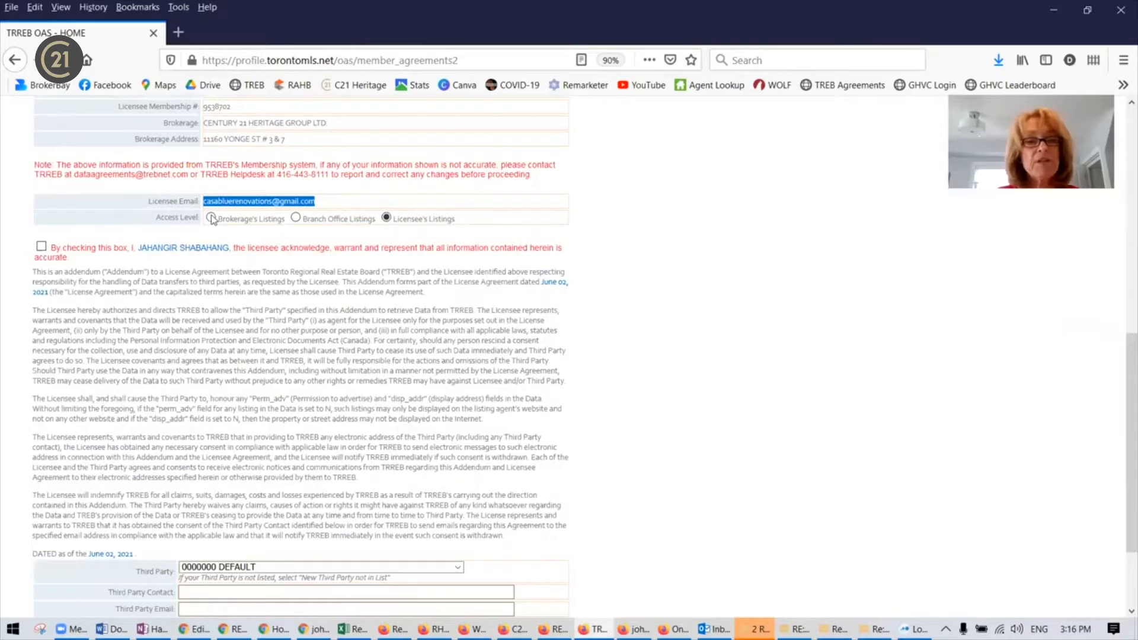
click(211, 219)
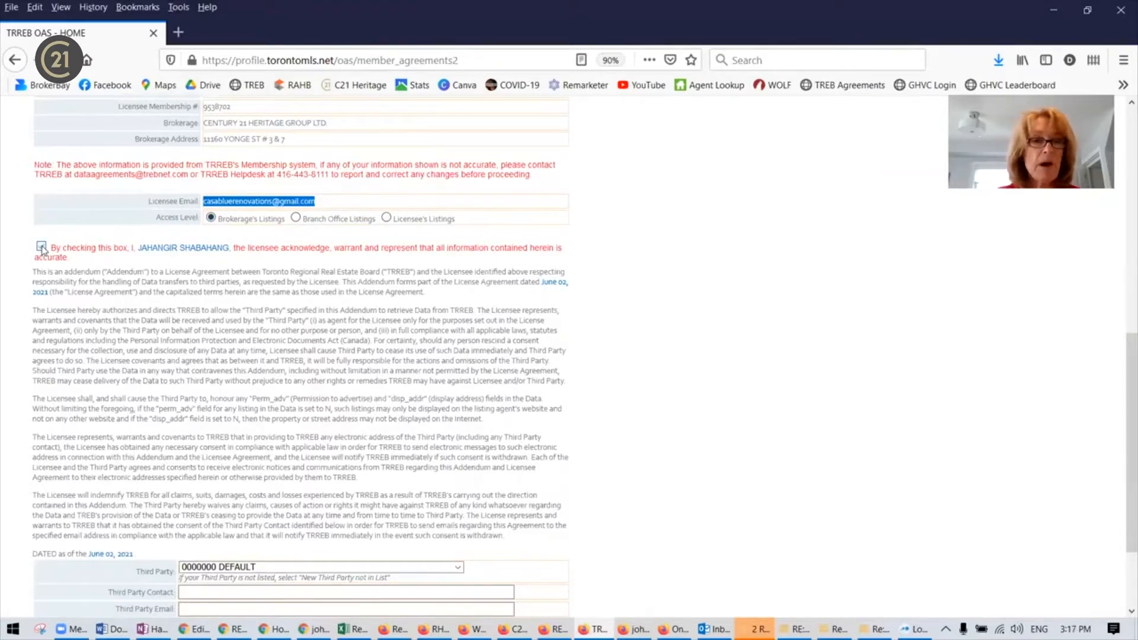
click(42, 248)
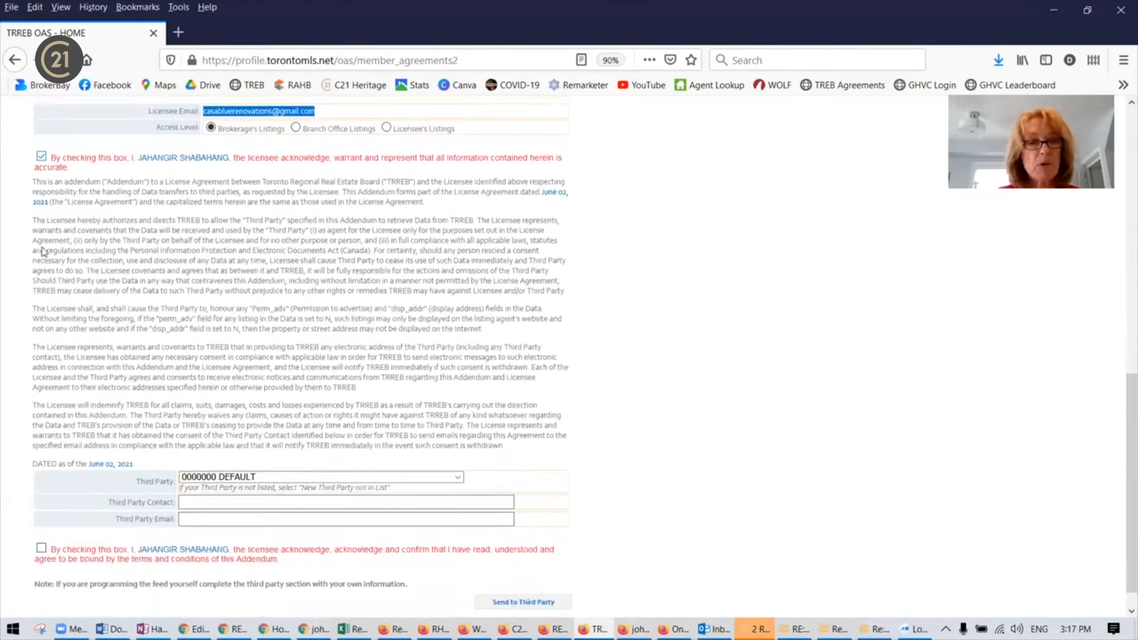
scroll(down, 3)
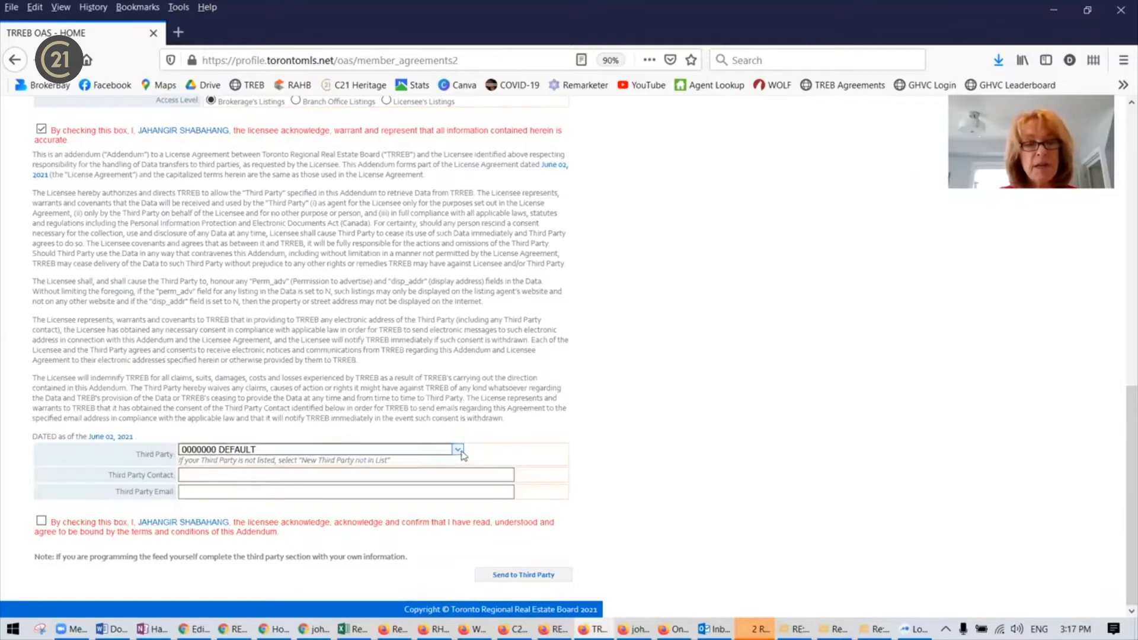
Step: Choose APOSTROPHE SOLUTIONS CORP as the addendum's third party
click(457, 450)
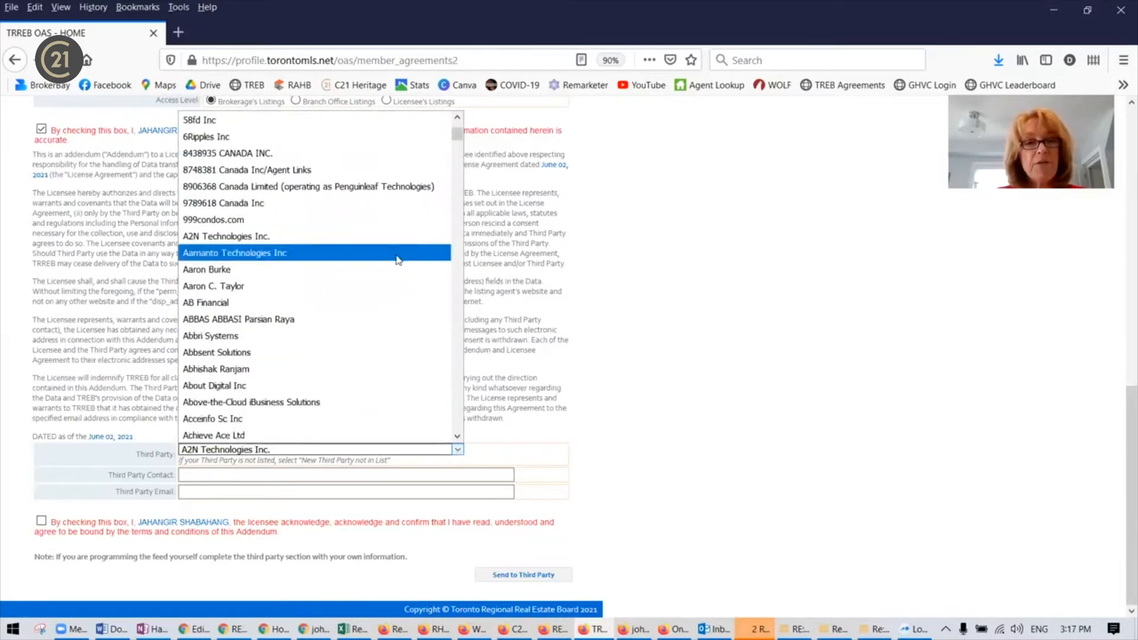
scroll(down, 3)
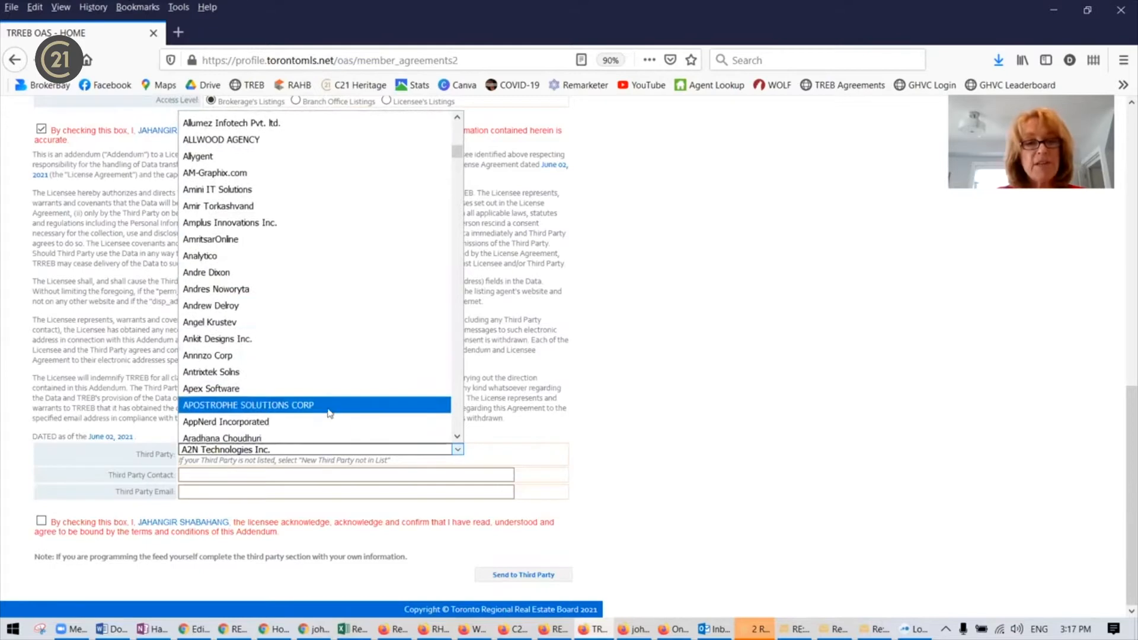
mouse_move(313, 408)
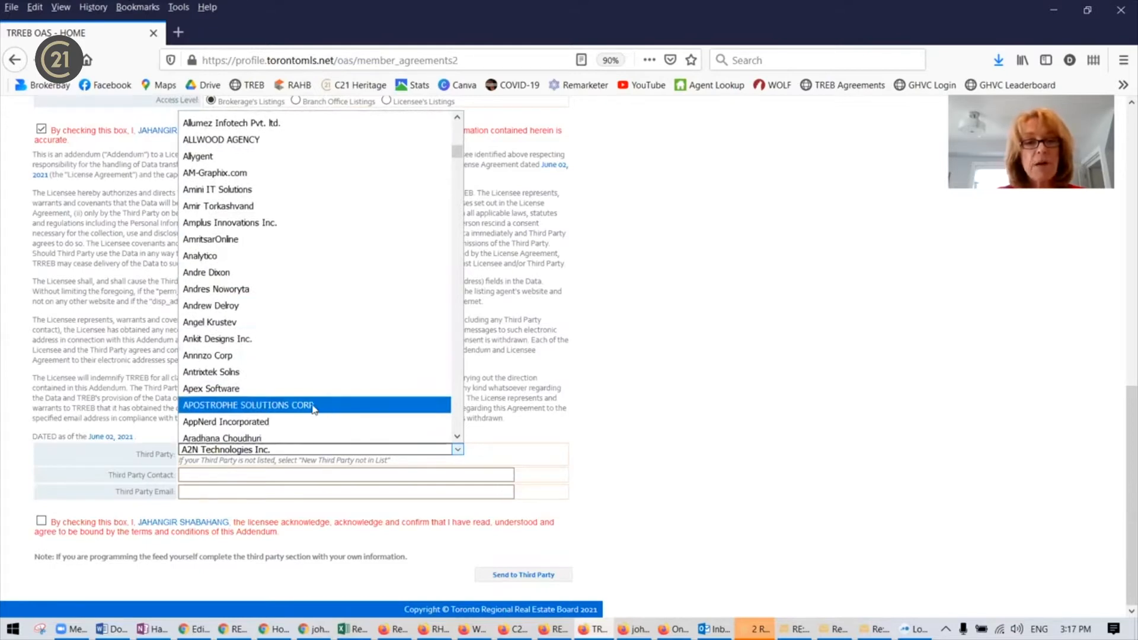
click(249, 405)
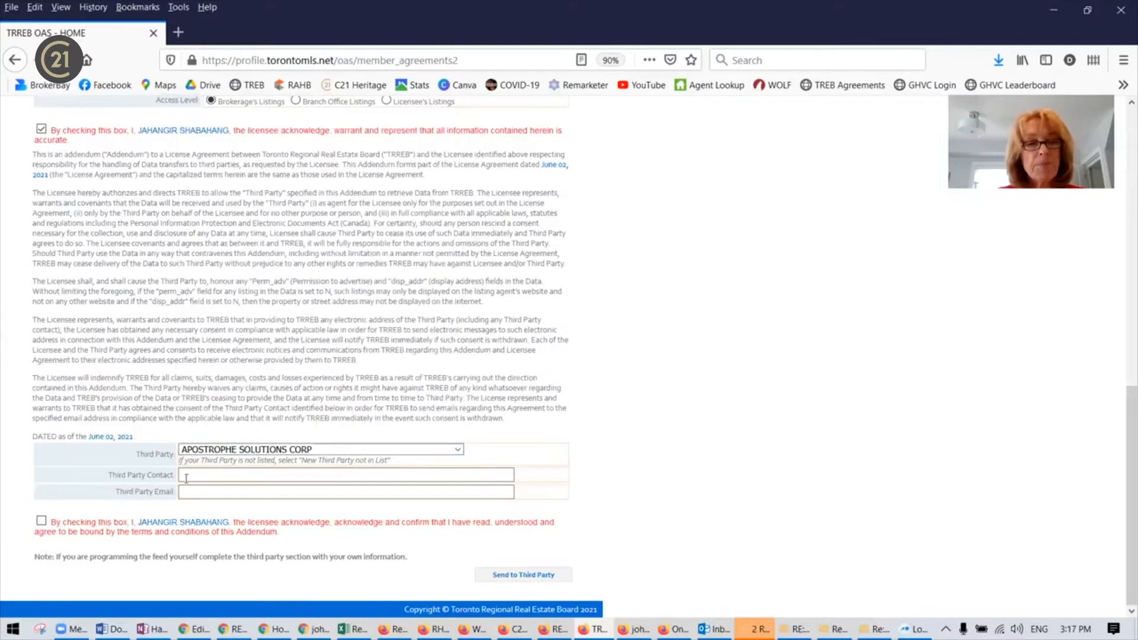
Step: Fill the third-party contact and email from suggestions and acknowledge the addendum
click(345, 475)
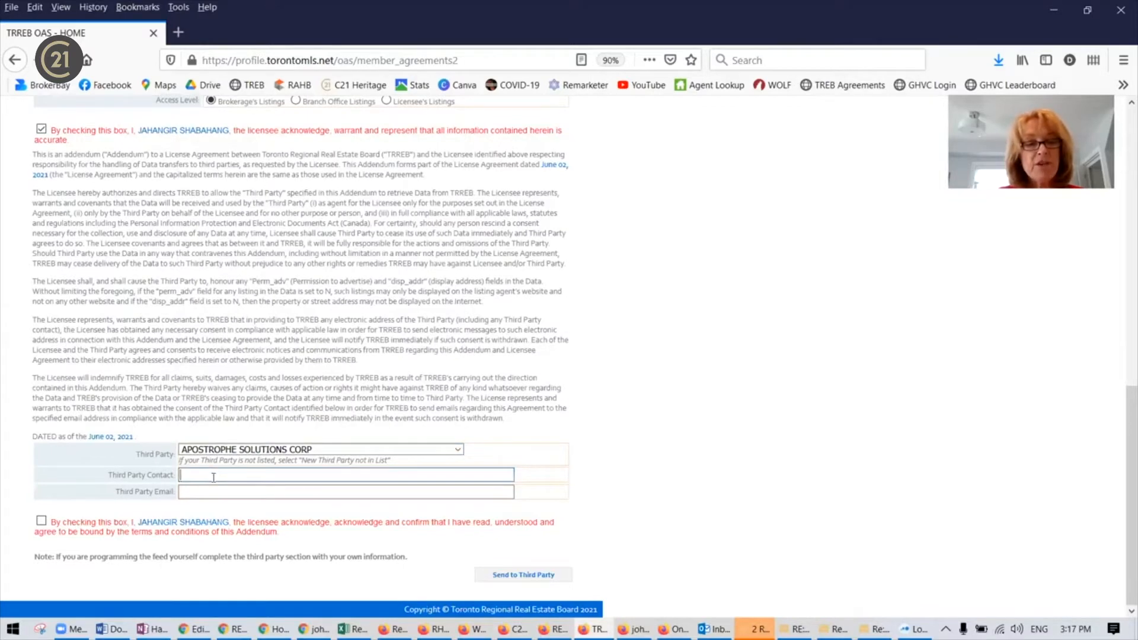
text(a)
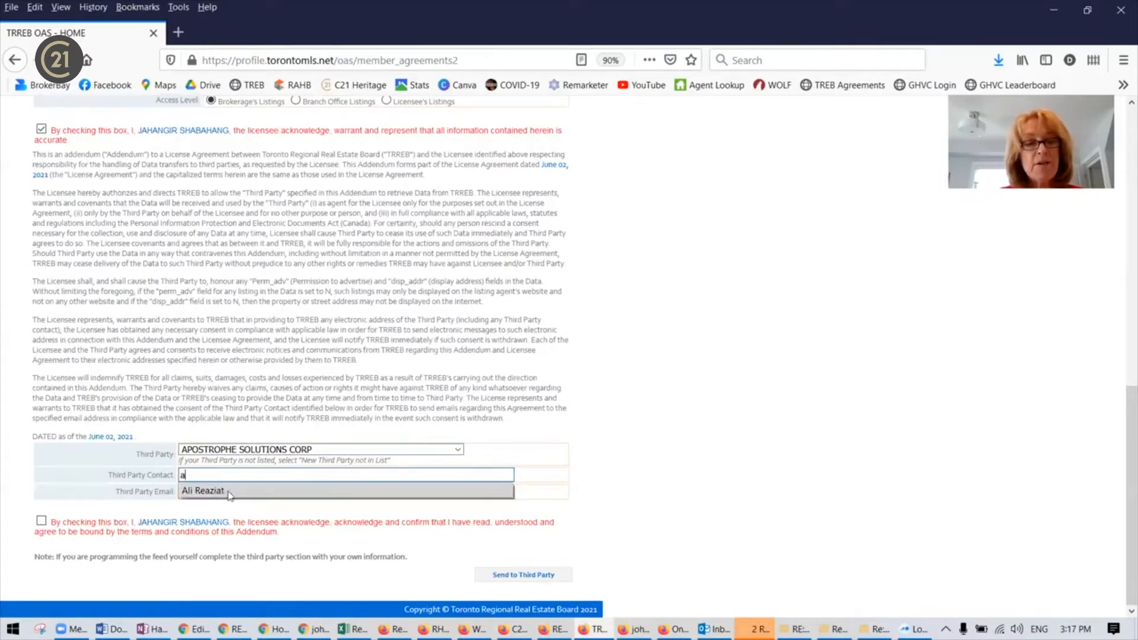
click(204, 491)
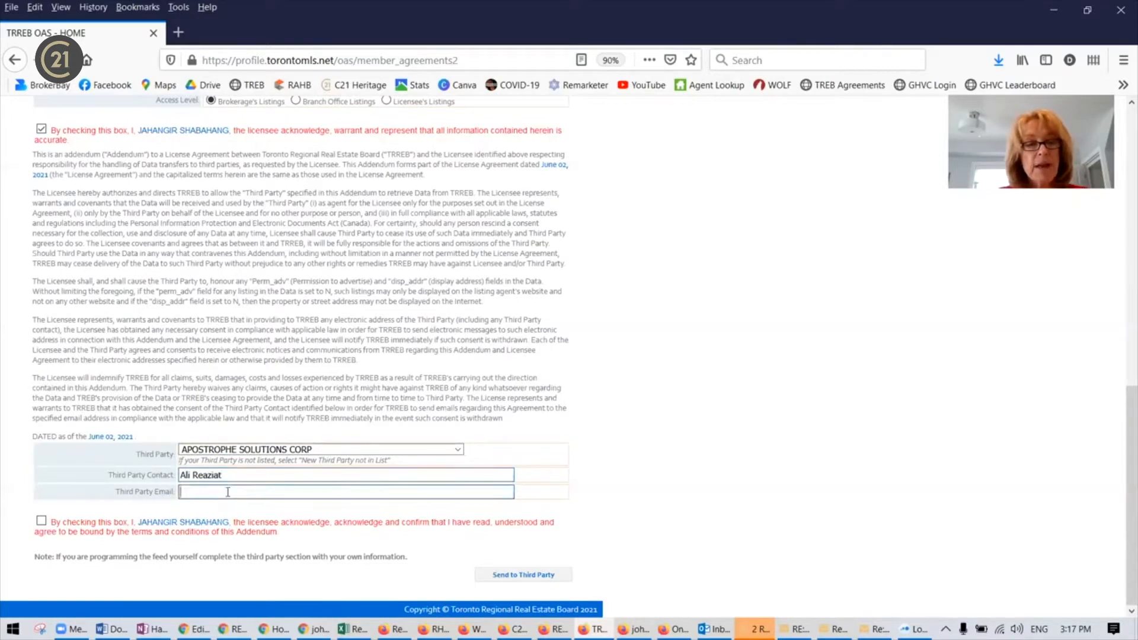
text(a)
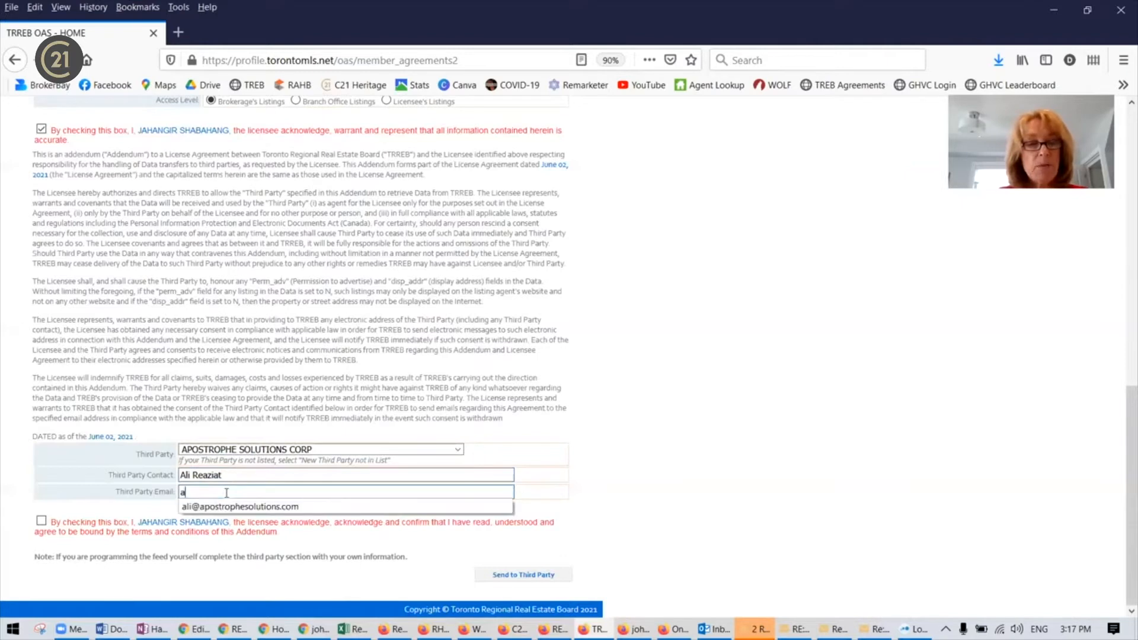
click(238, 506)
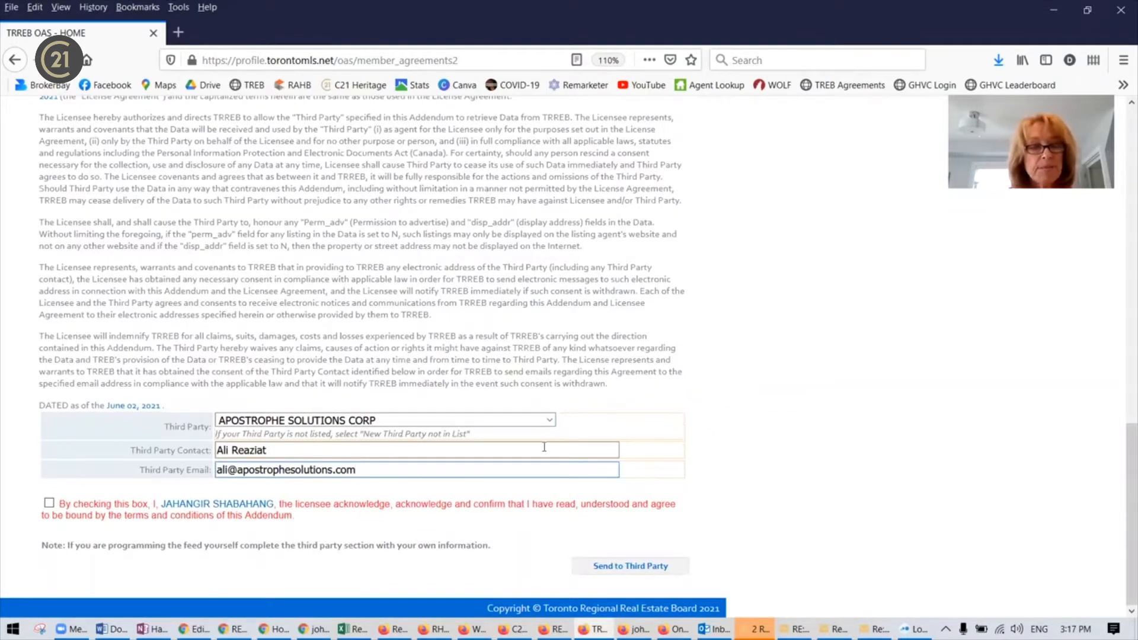
mouse_move(214, 479)
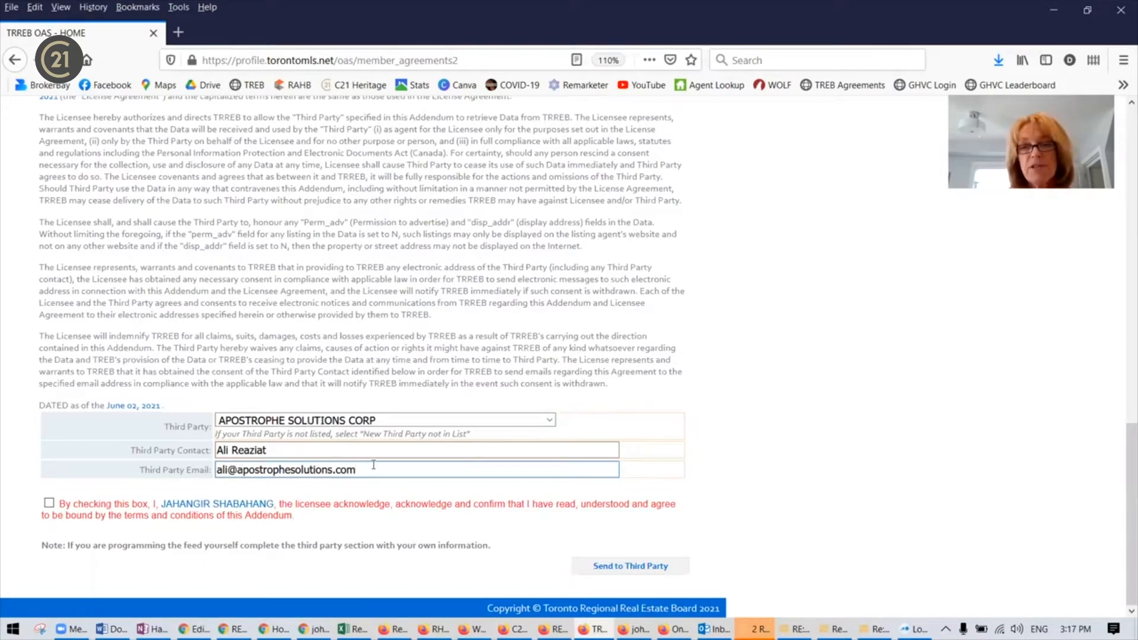
mouse_move(62, 493)
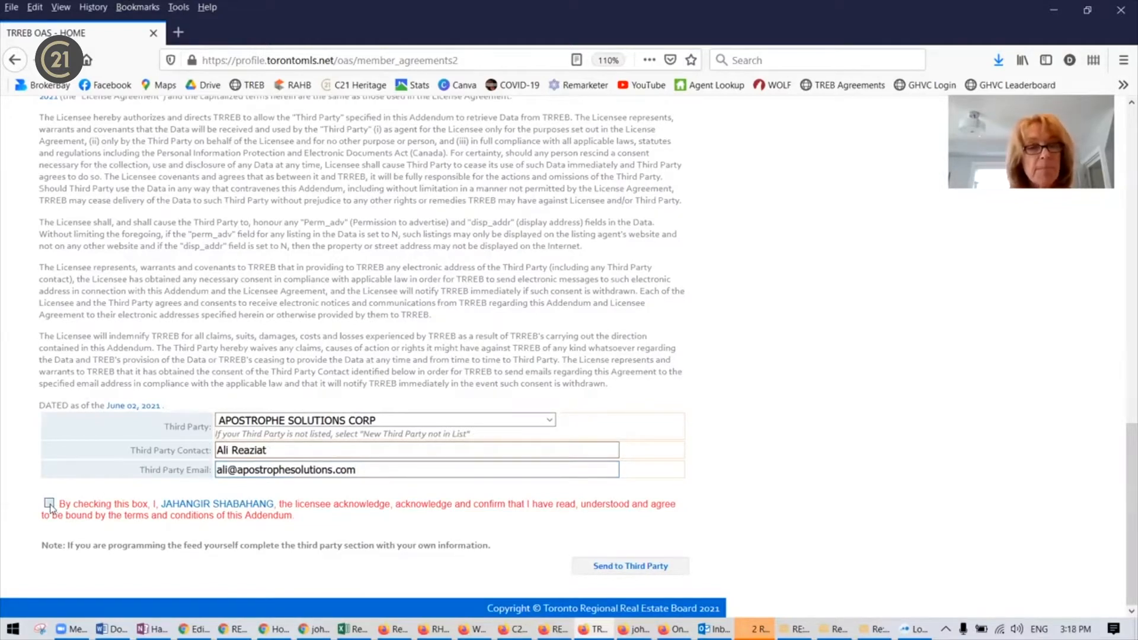
click(49, 503)
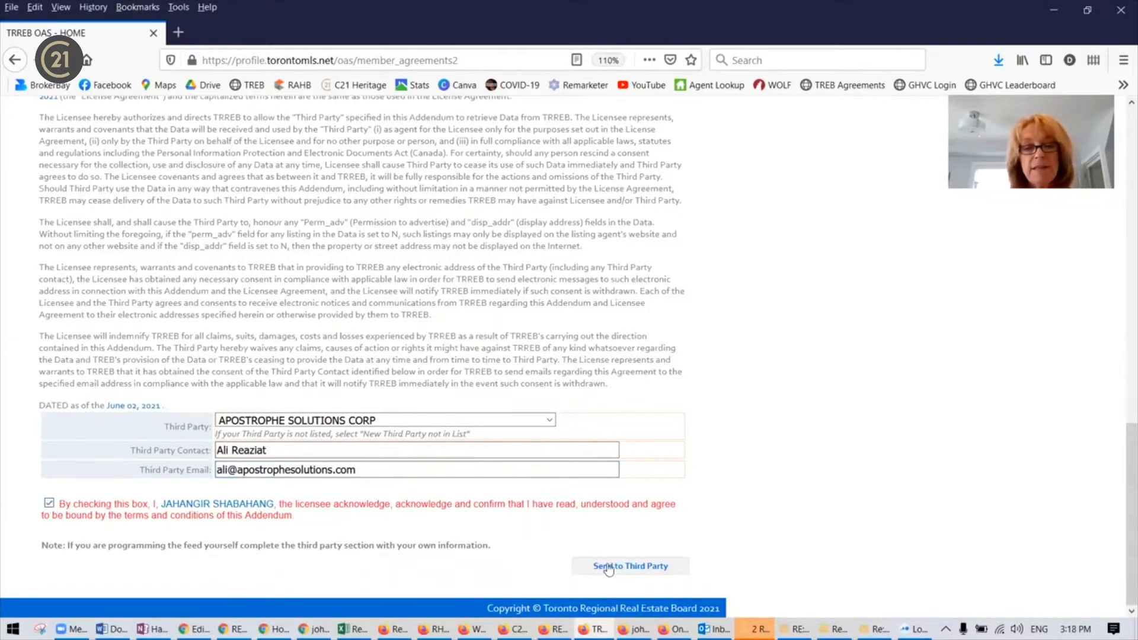
Step: Send the Data License Agreement to the third party and begin an IDX Data Agreement
click(629, 566)
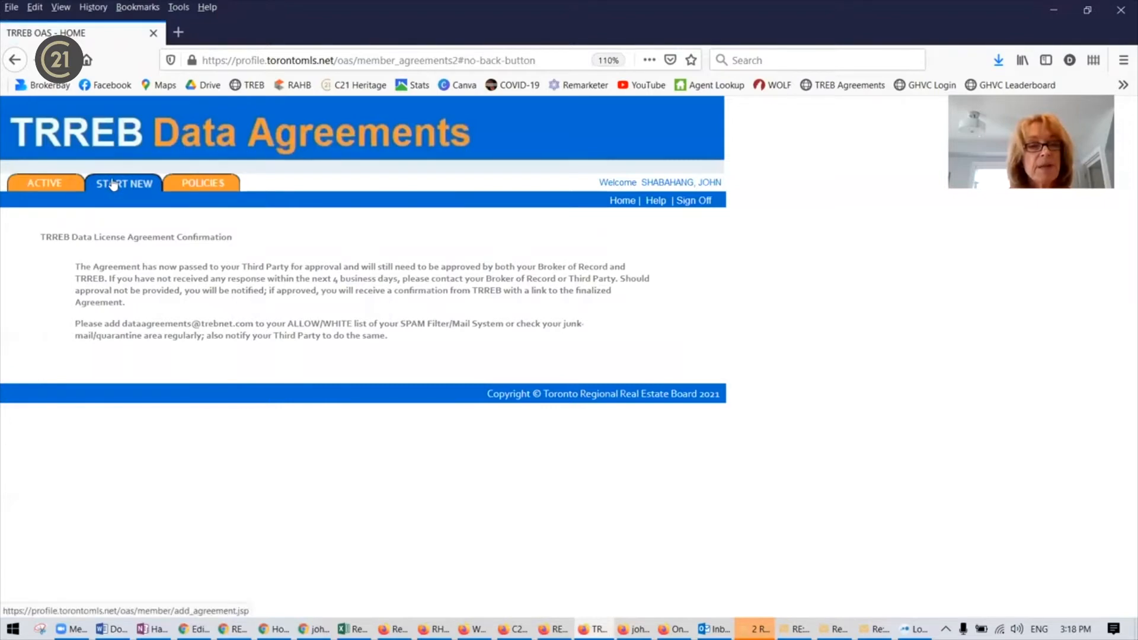
click(123, 183)
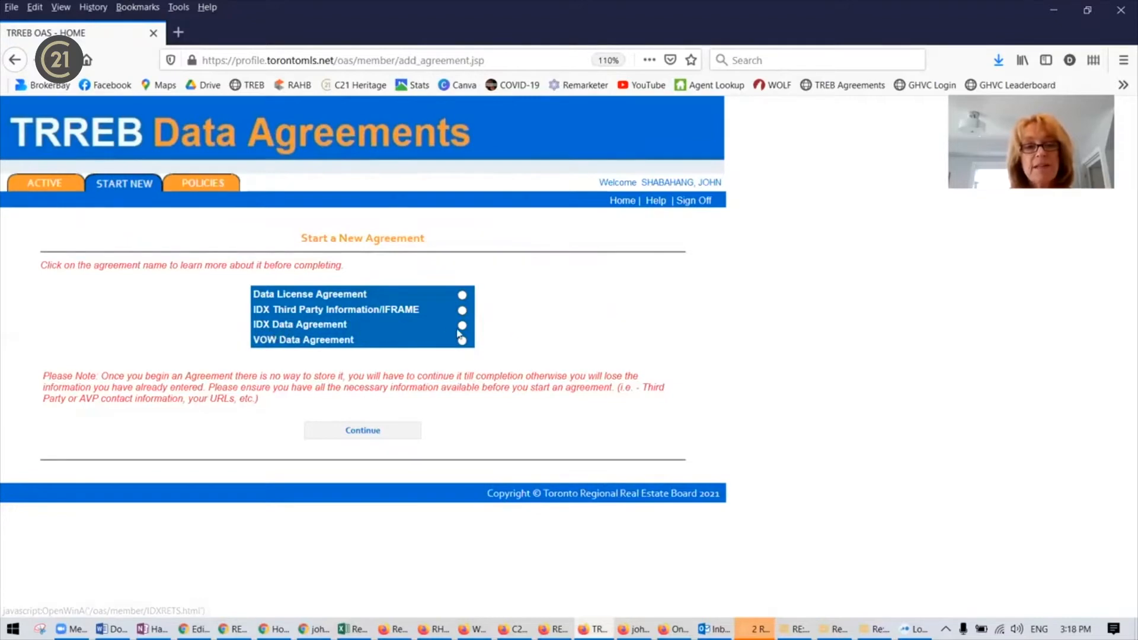
click(461, 324)
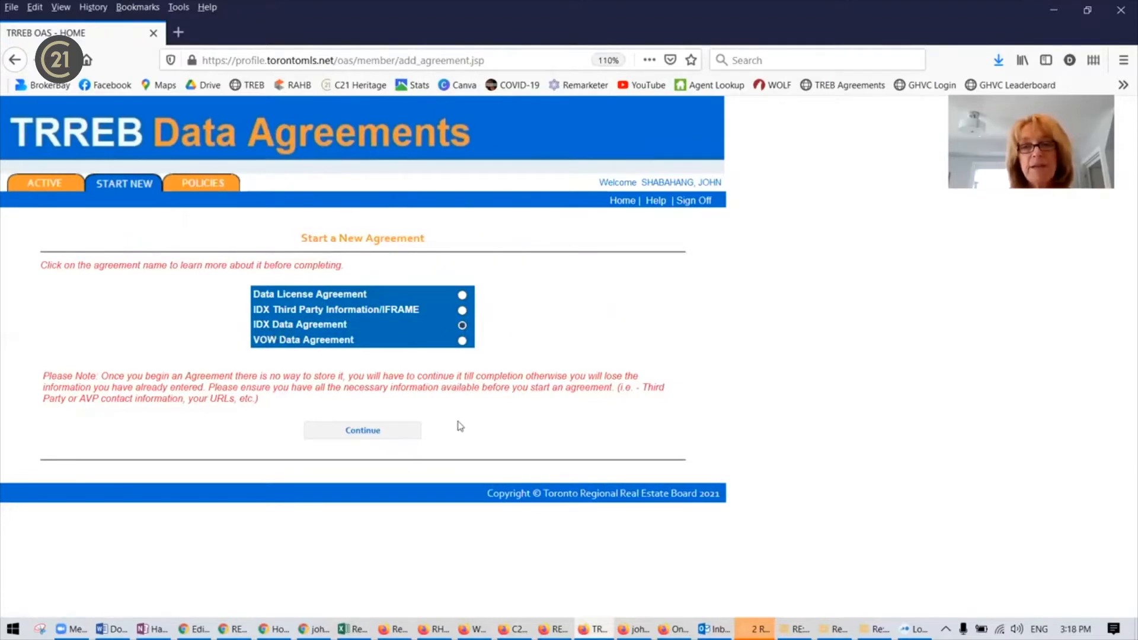
click(362, 429)
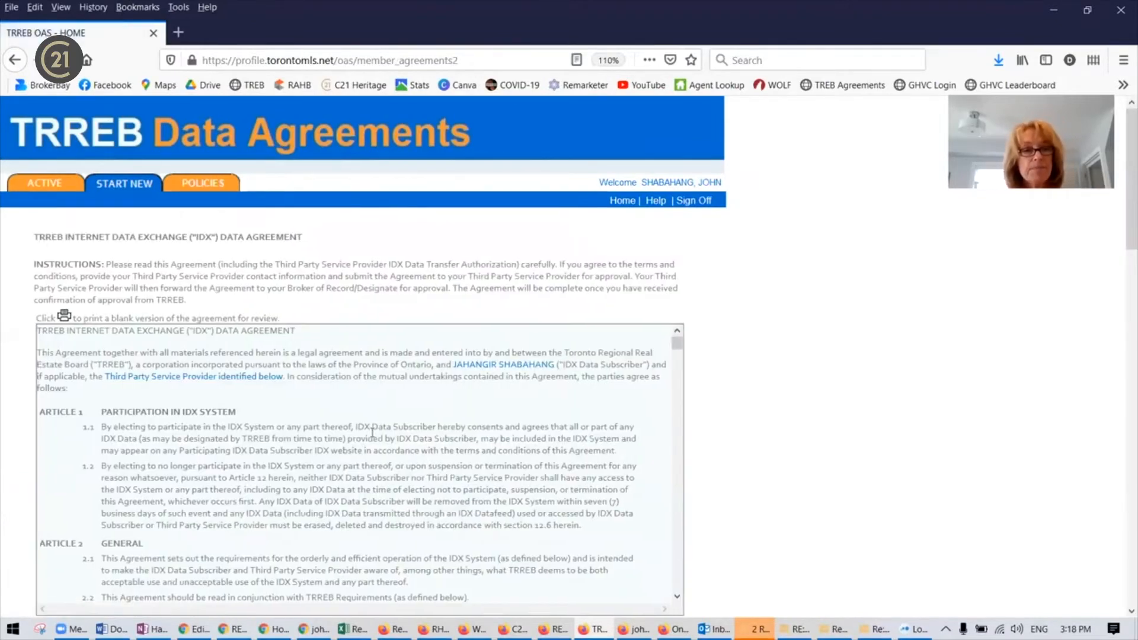
Step: Scroll down the IDX form to the Third Party Service Provider section
scroll(down, 3)
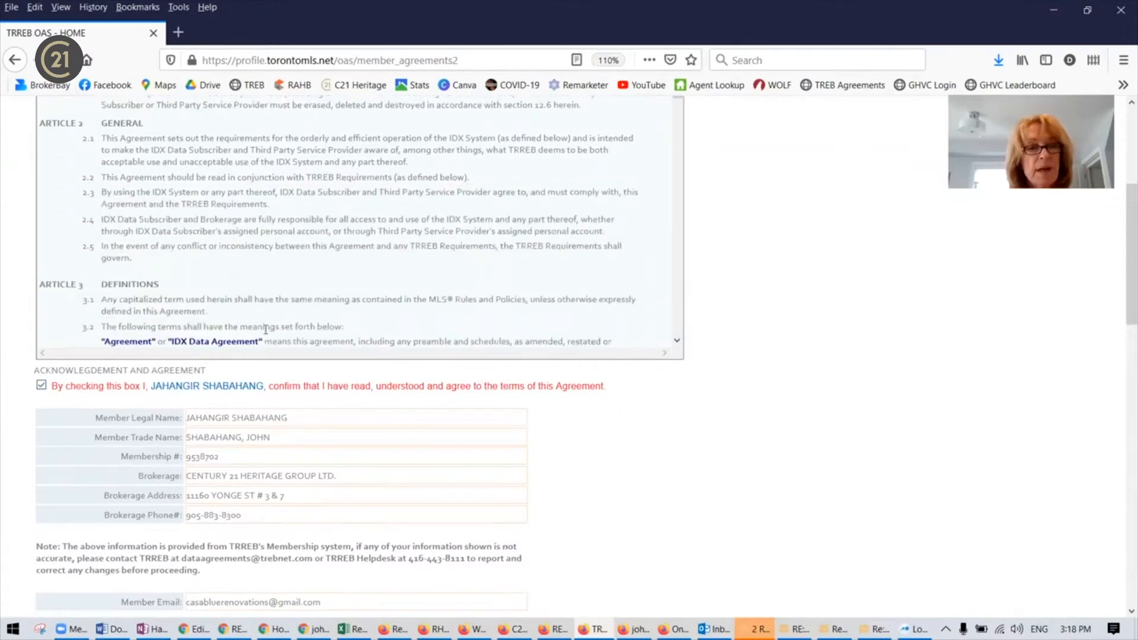
scroll(down, 3)
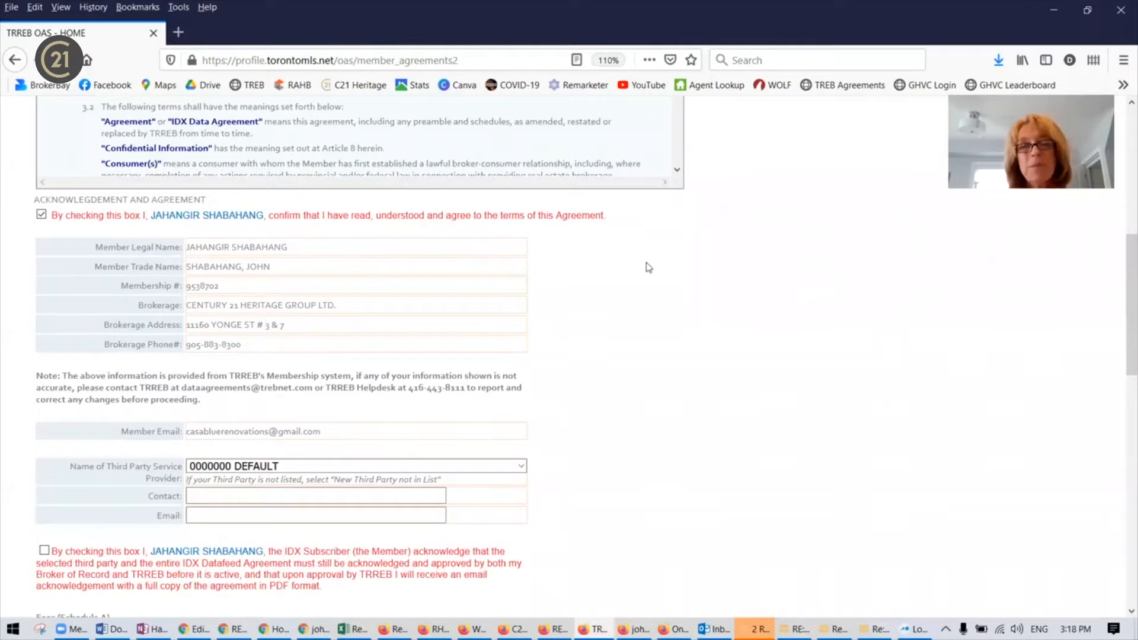
scroll(down, 3)
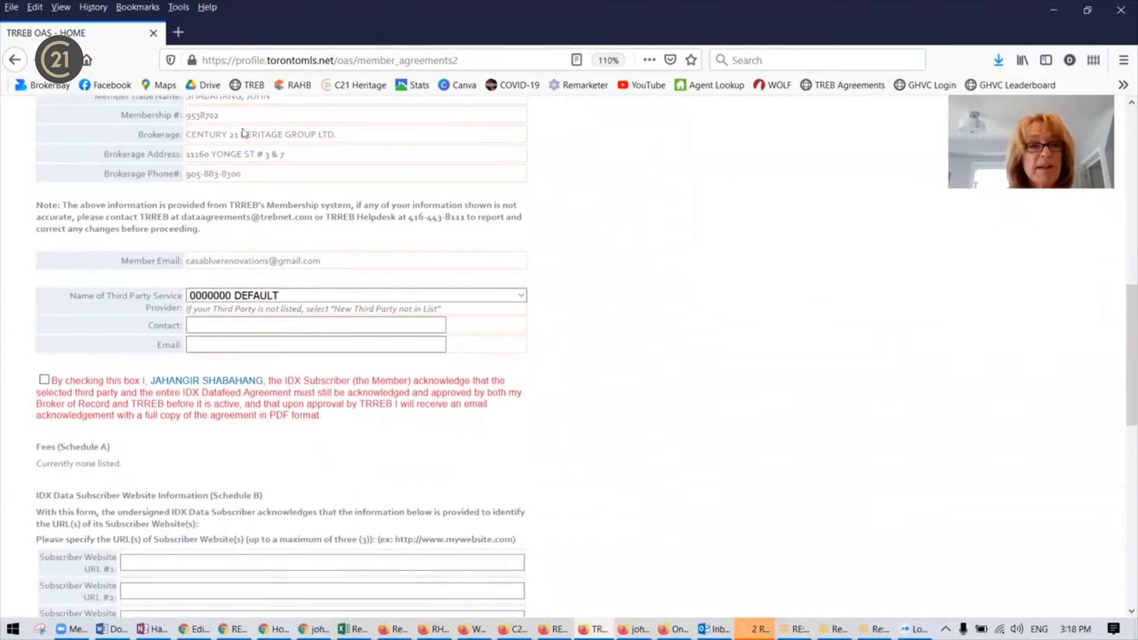
mouse_move(327, 260)
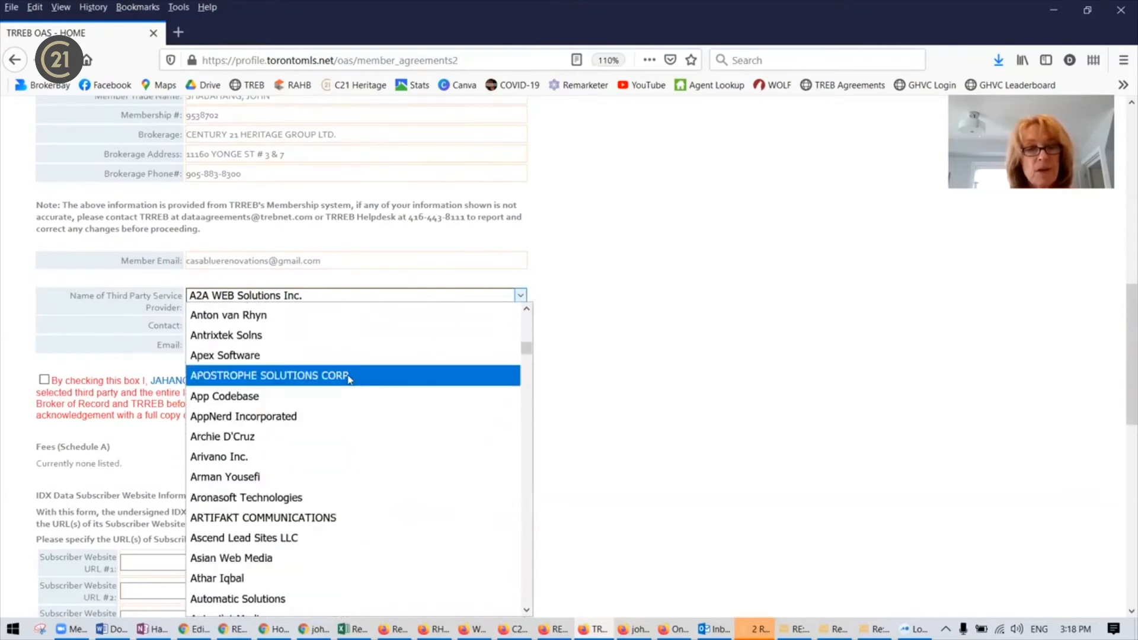
click(269, 375)
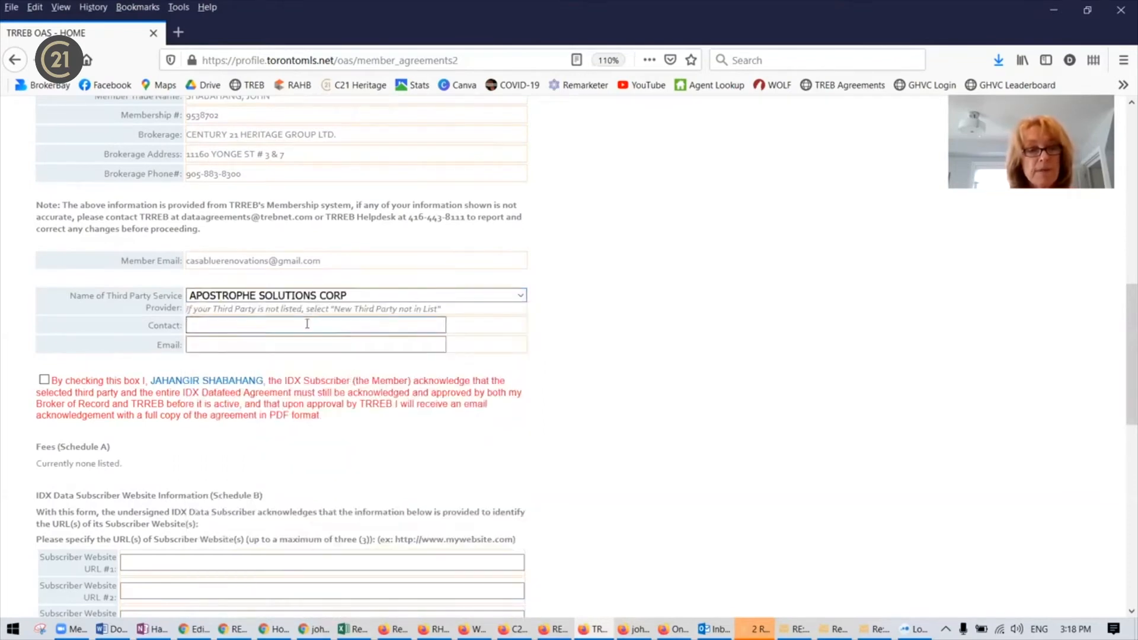
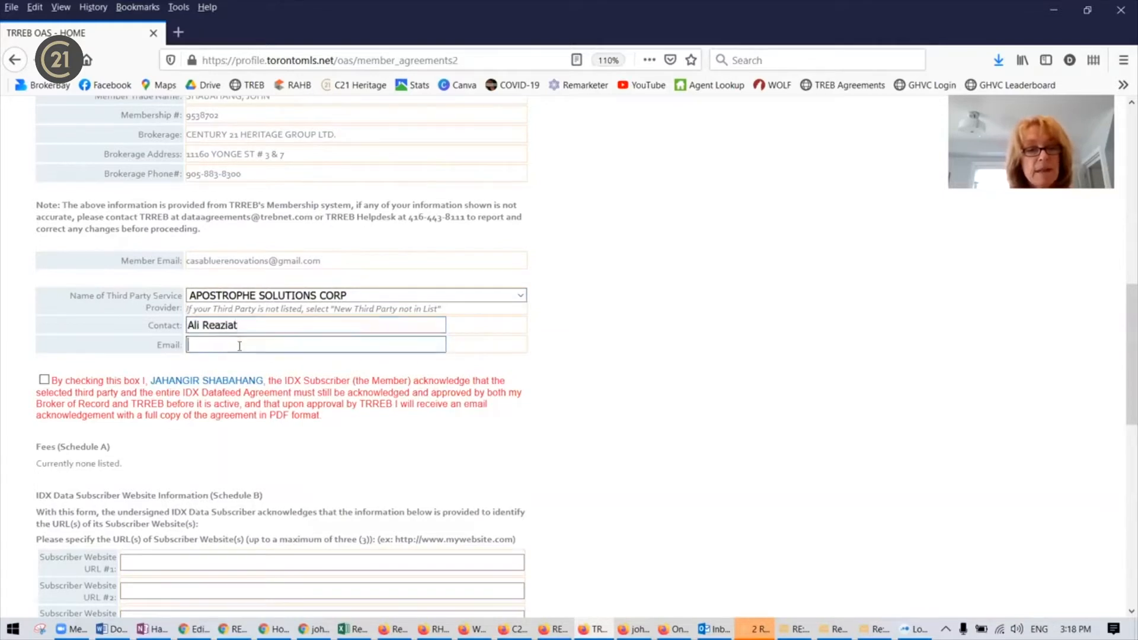
text(a)
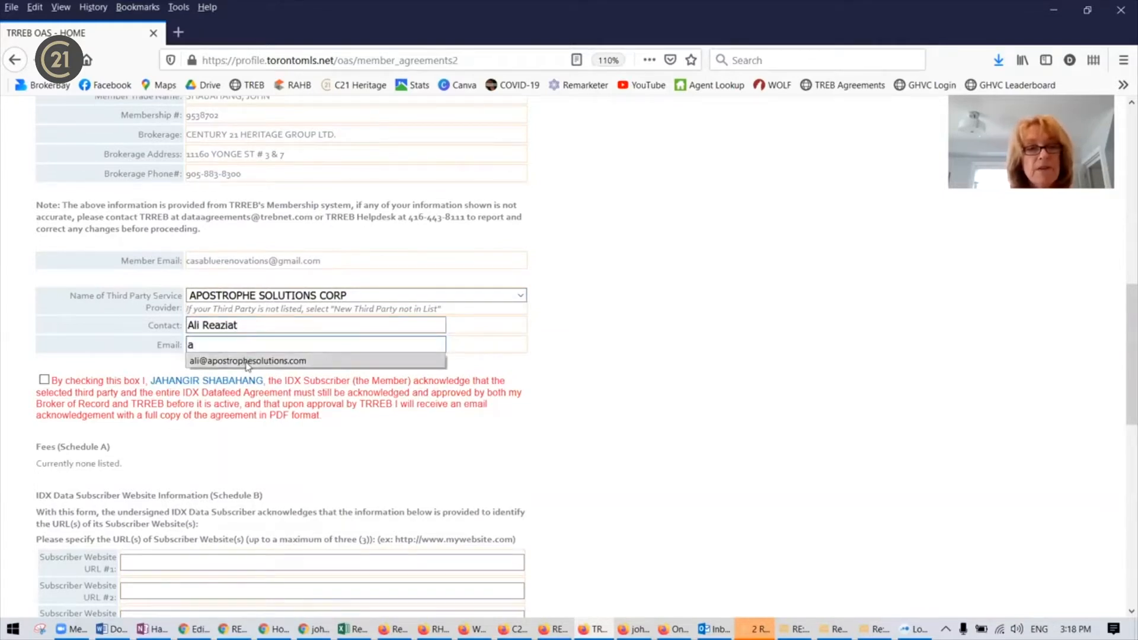
click(247, 361)
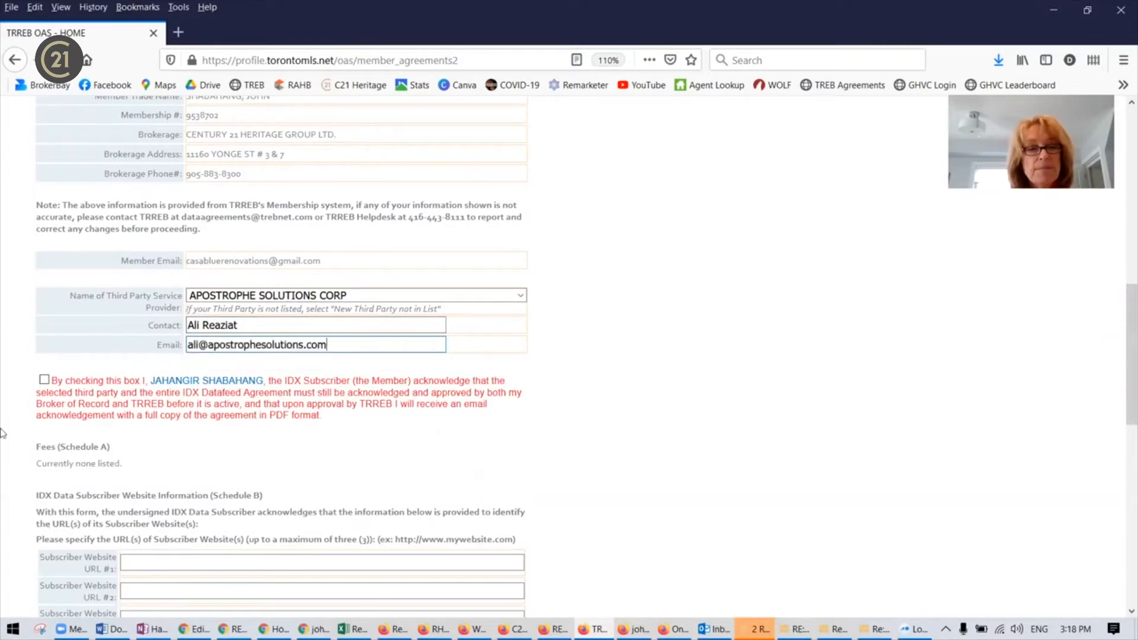
click(45, 381)
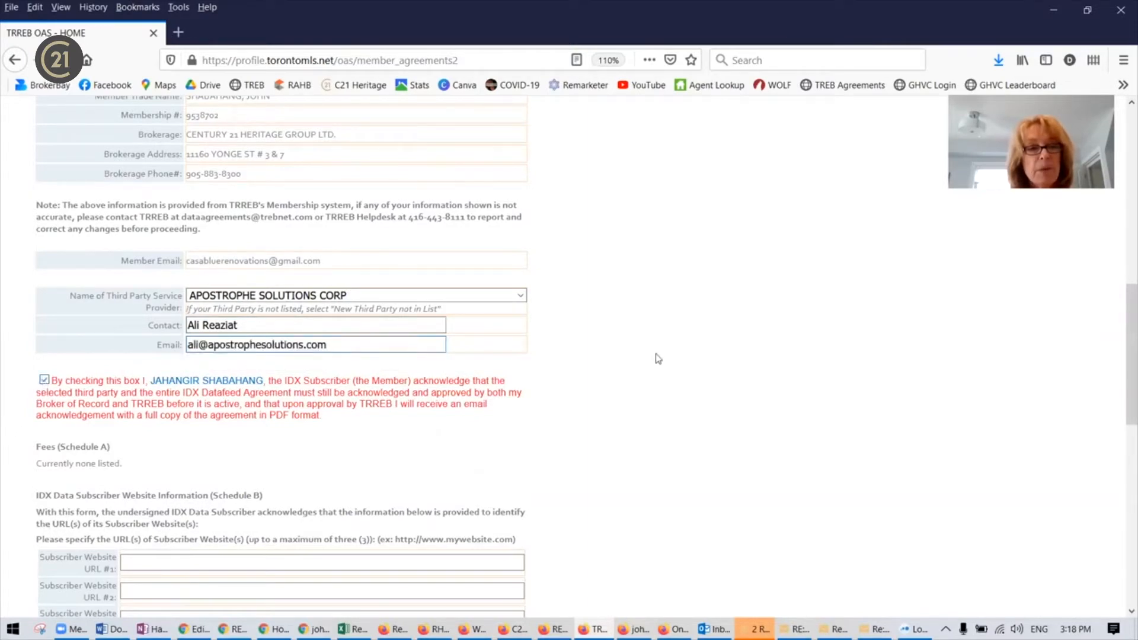
scroll(down, 3)
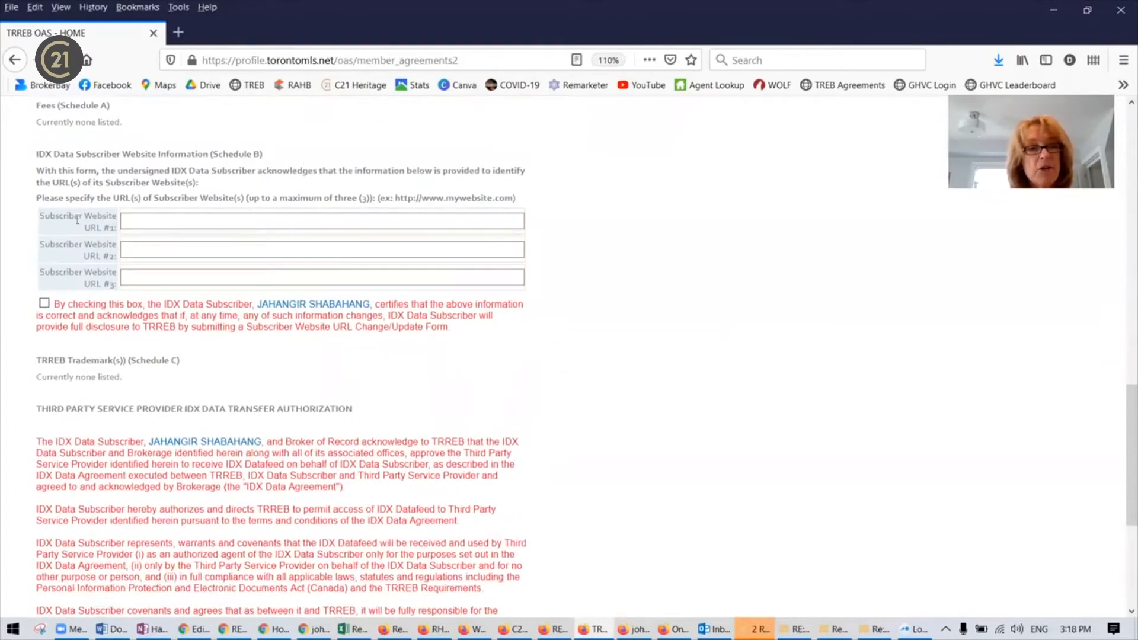
Step: Enter the john-shabahang.heritagerealtor.ca address as Subscriber Website URL #1
click(321, 221)
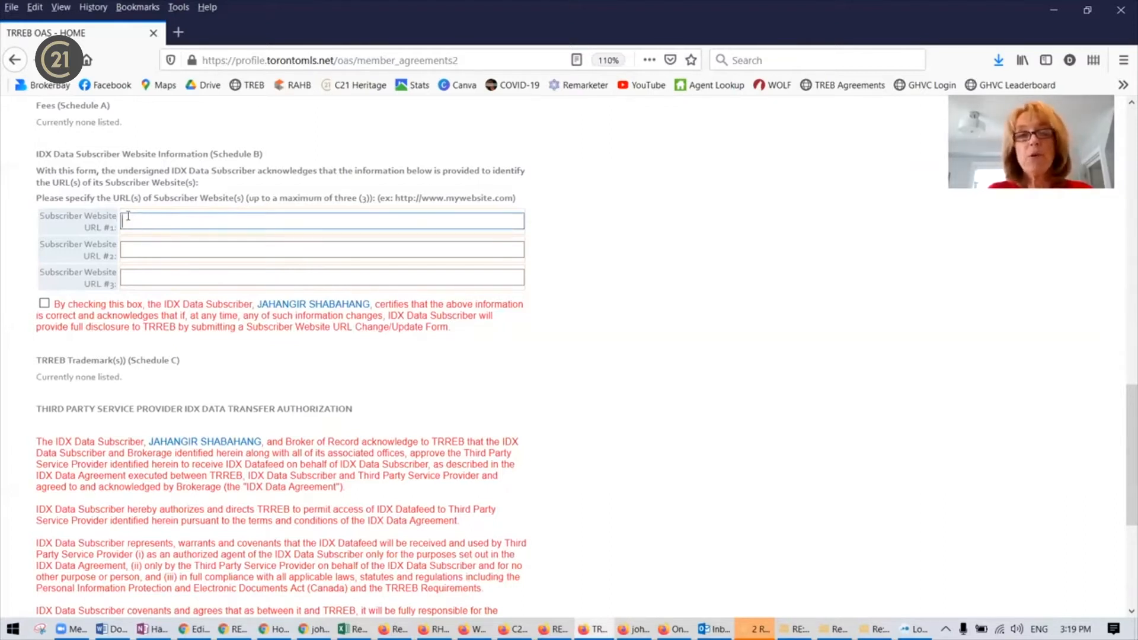
mouse_move(562, 255)
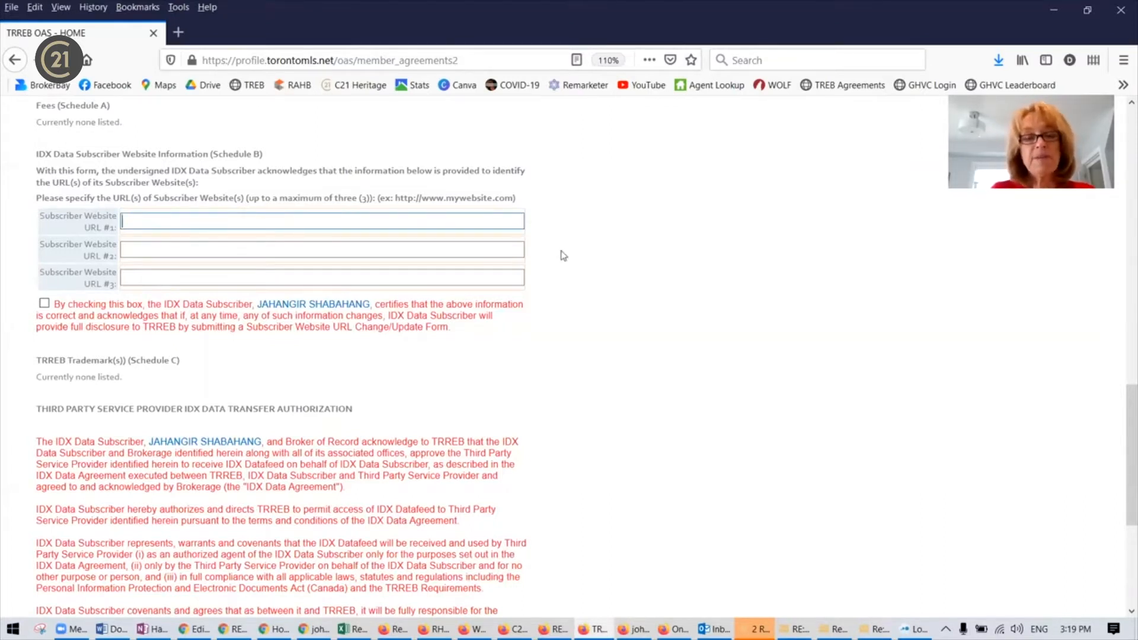
text(htt)
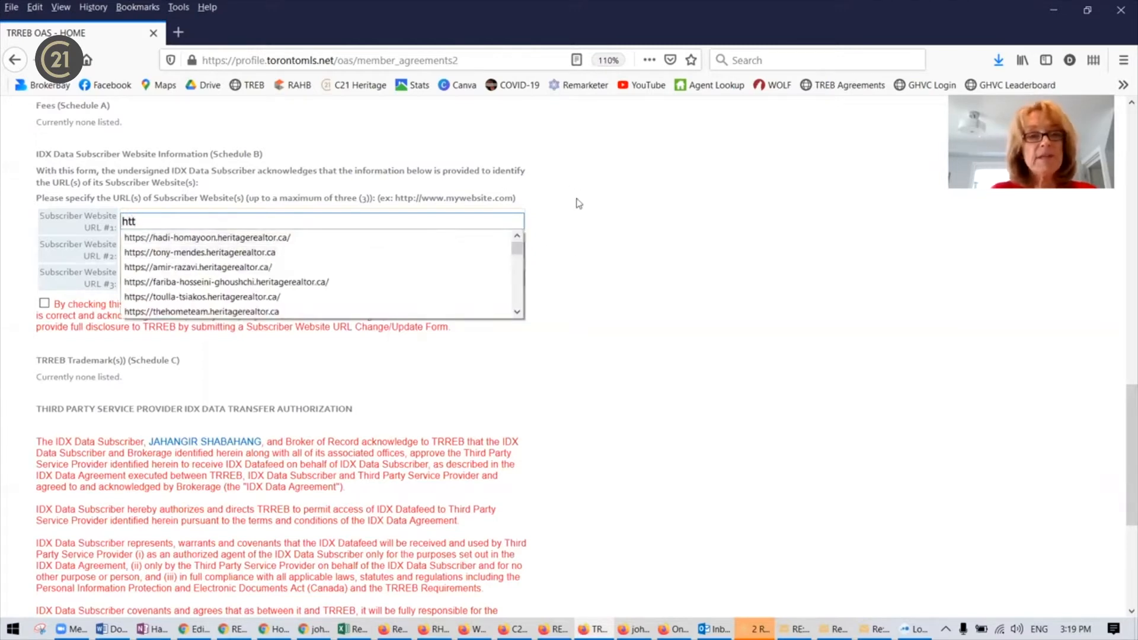
text(p:)
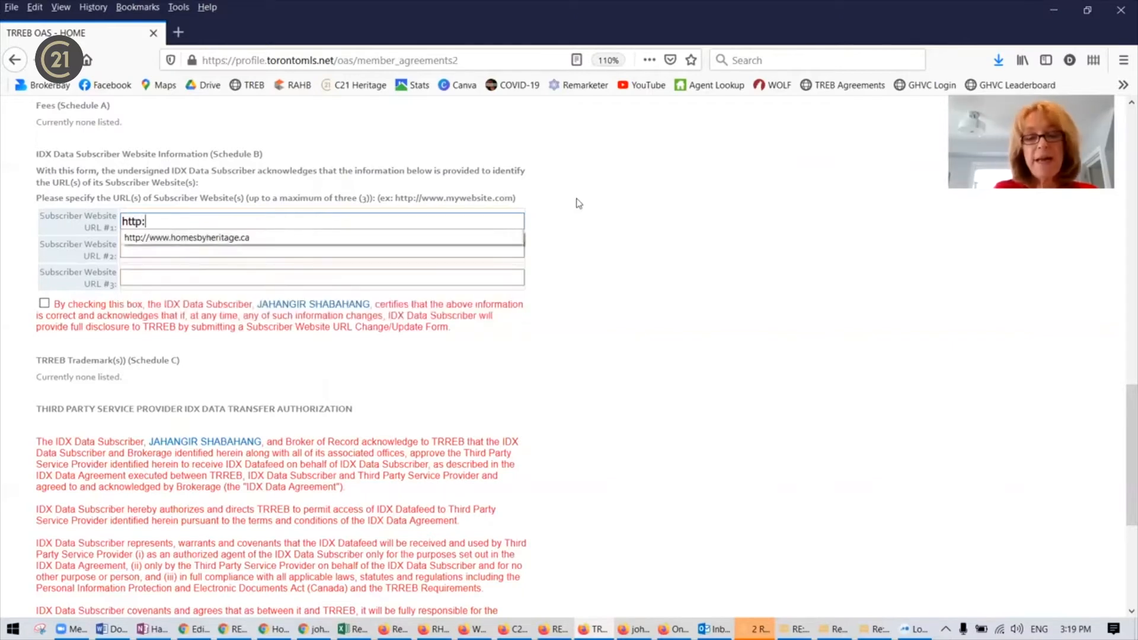
text(//)
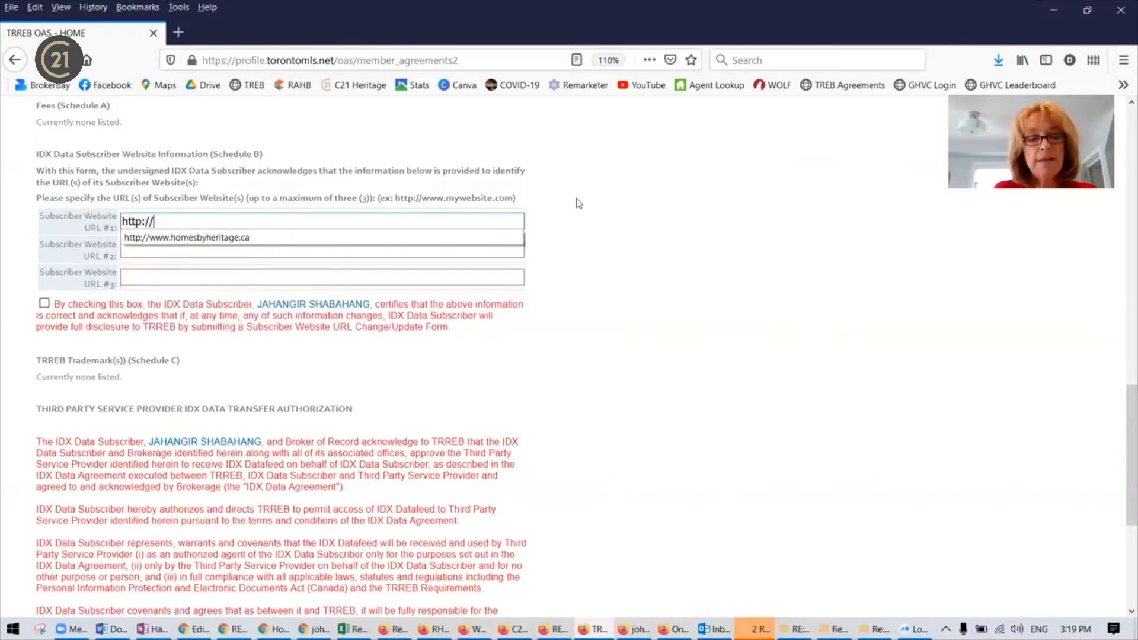
text(john)
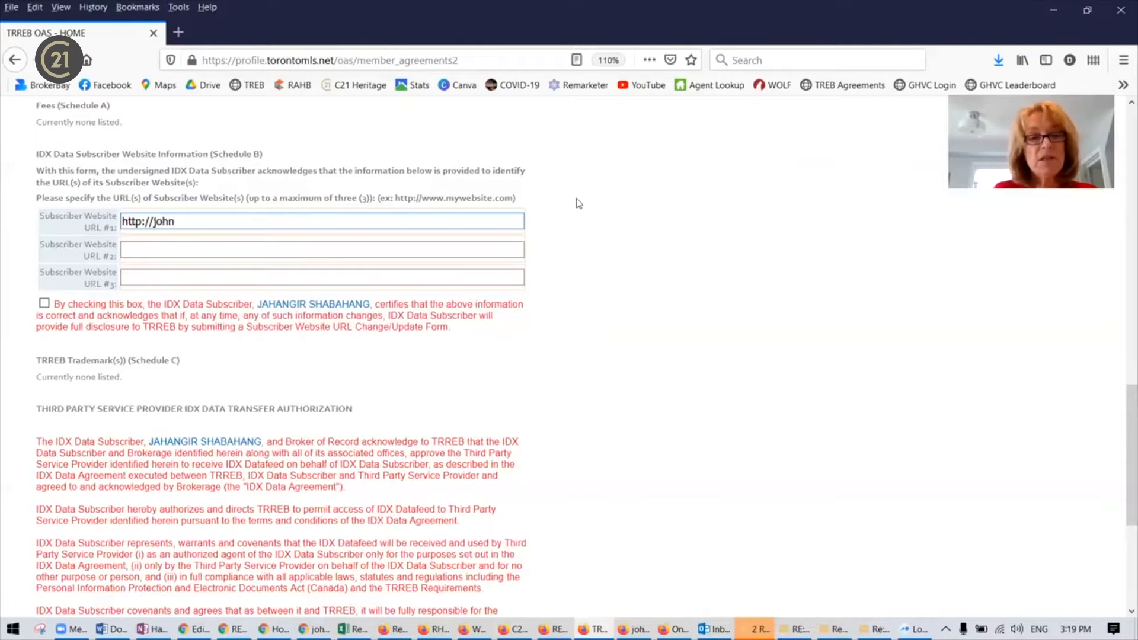
text(-sha)
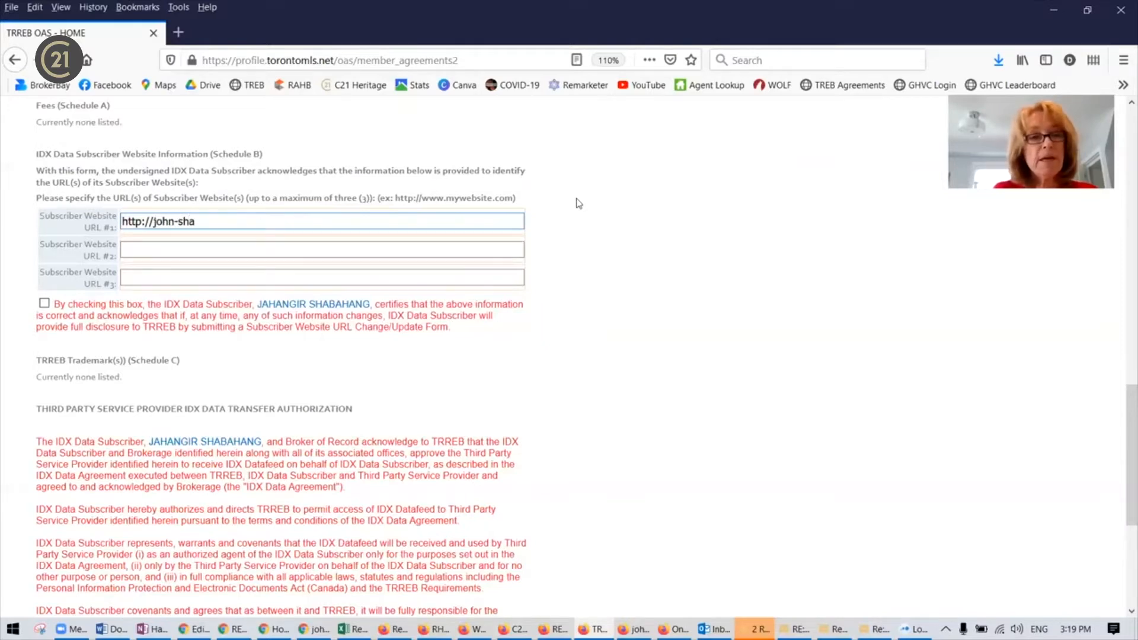
text(bahang)
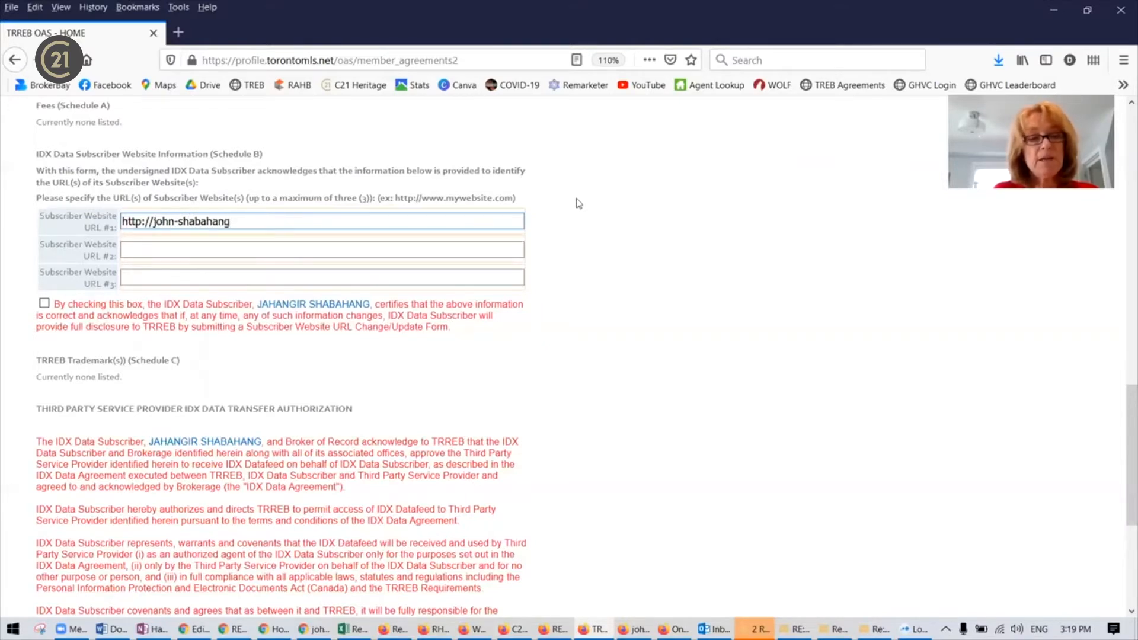
text(.heritagerea)
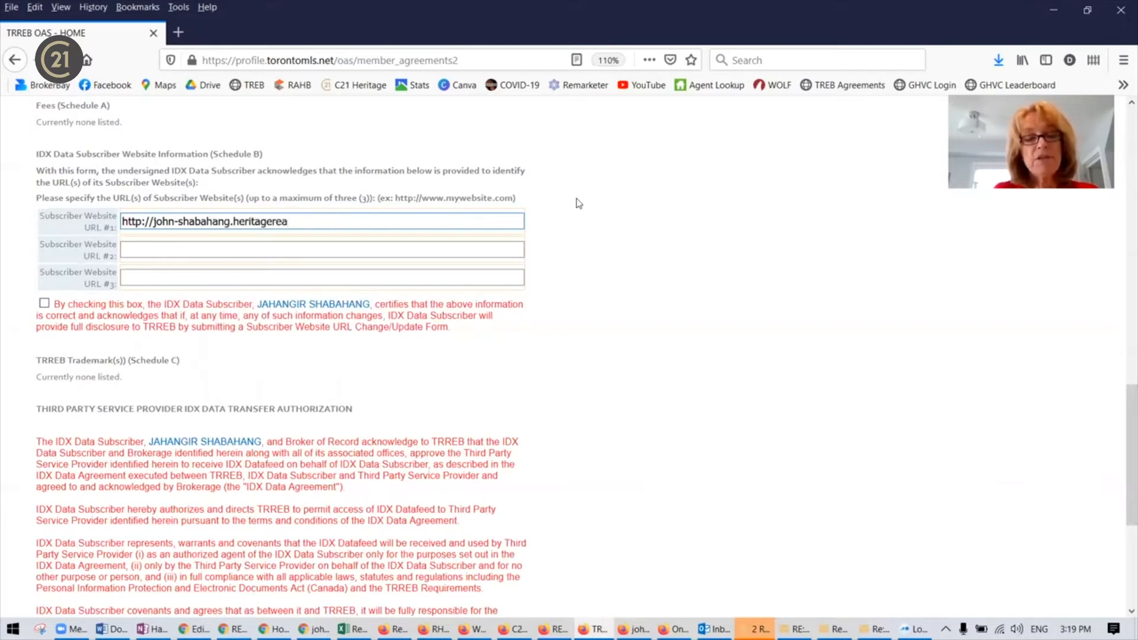
text(ltor.ca)
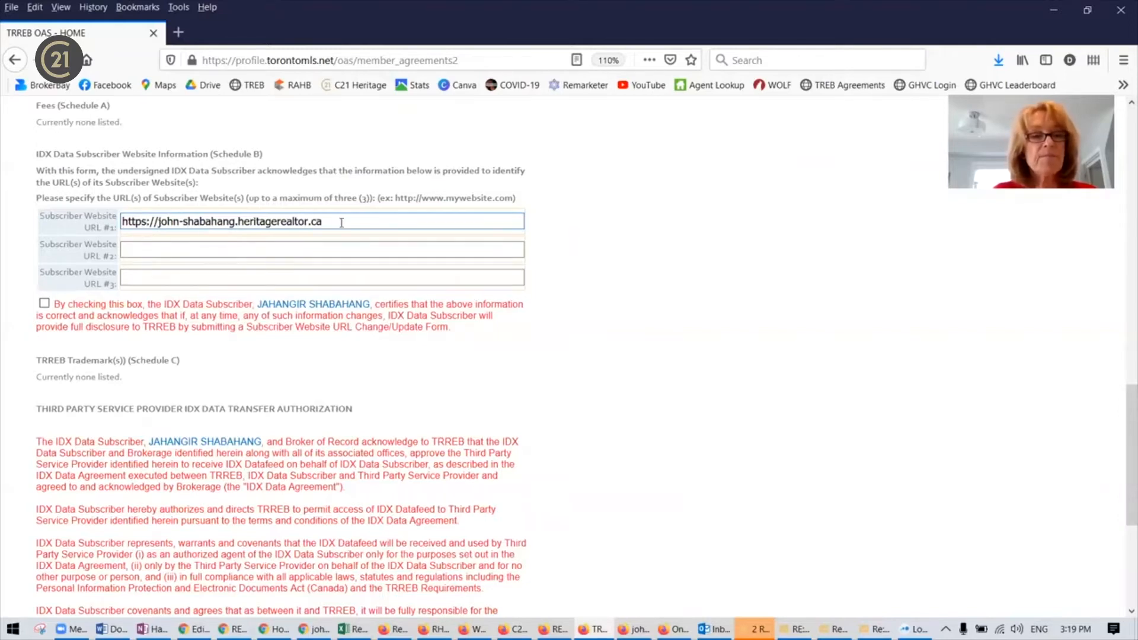
triple_click(221, 221)
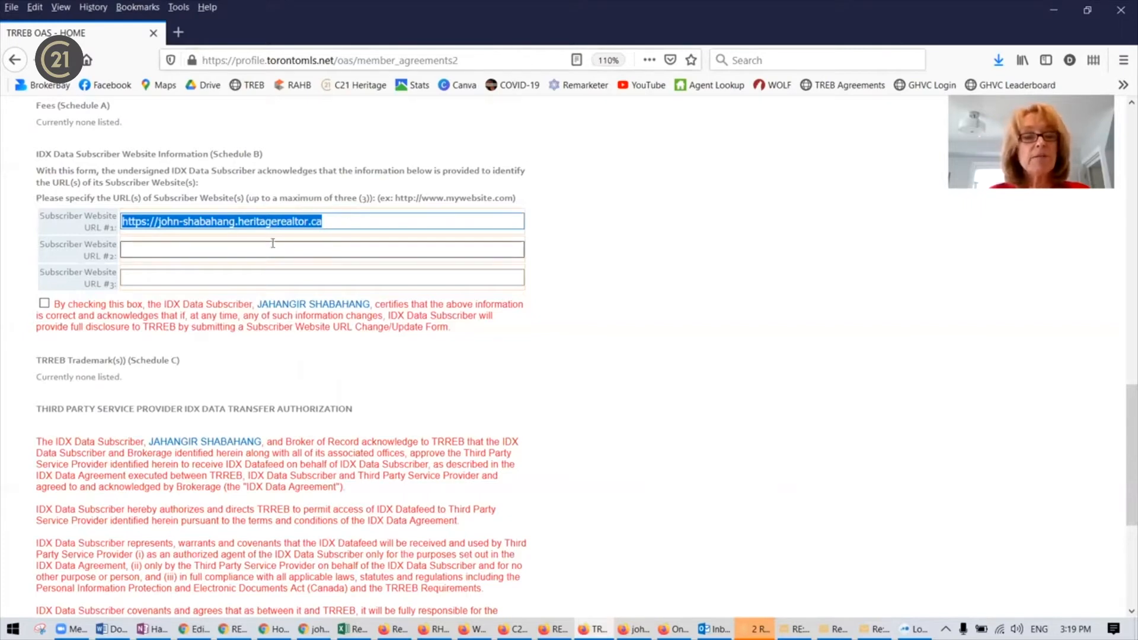
mouse_move(178, 249)
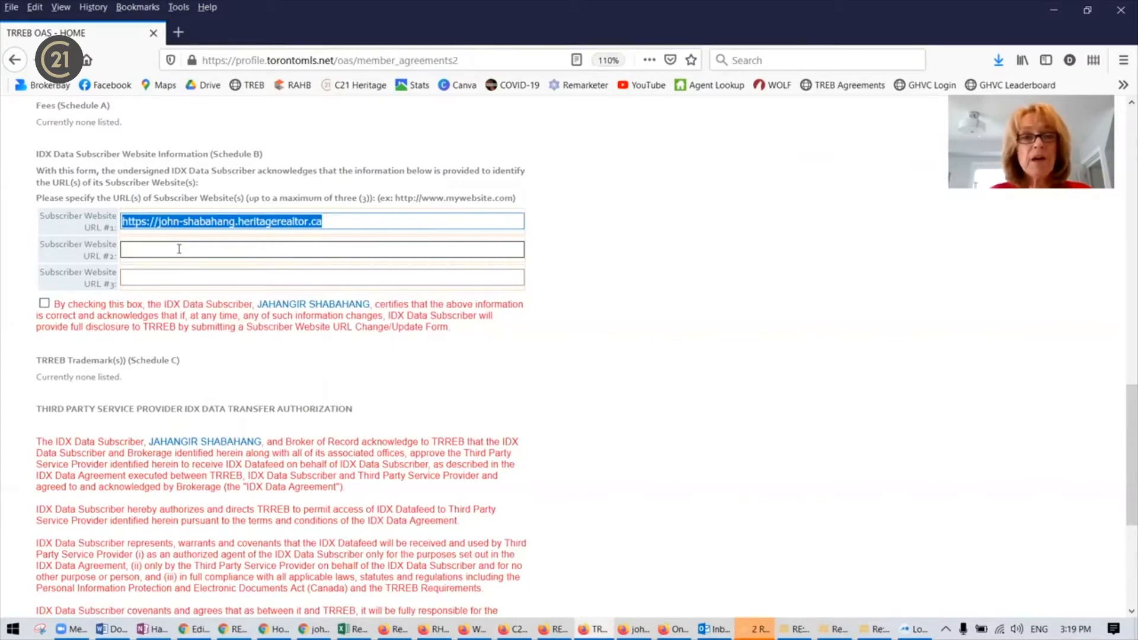
Step: Enter the johnshab.com address as Subscriber Website URL #2
click(320, 249)
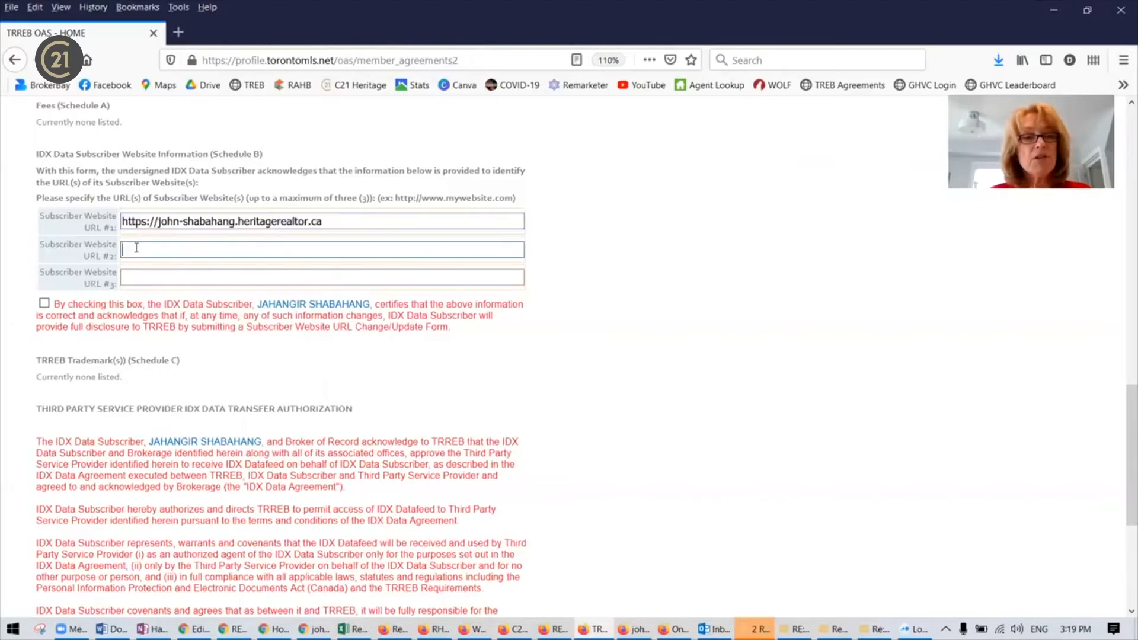
text(https:)
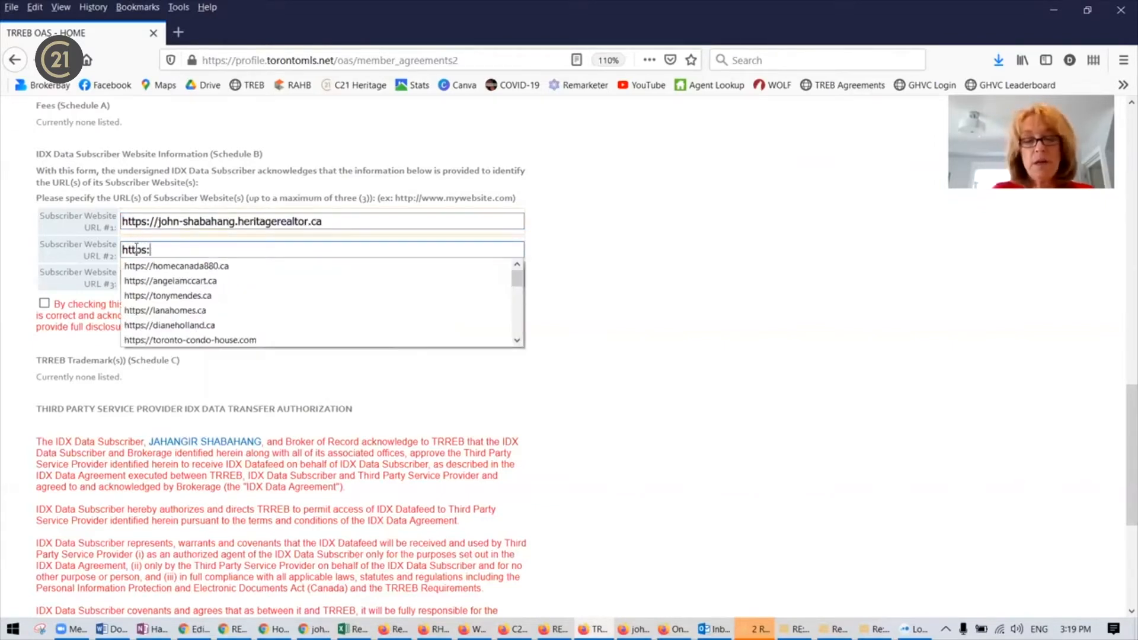
text(//)
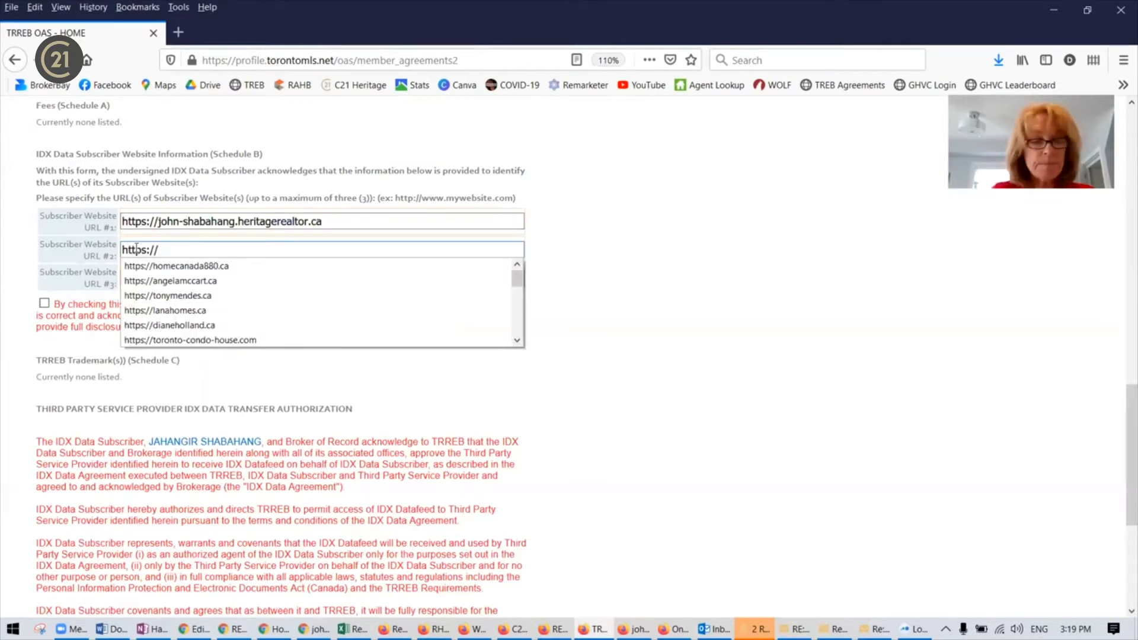
text(www.johns)
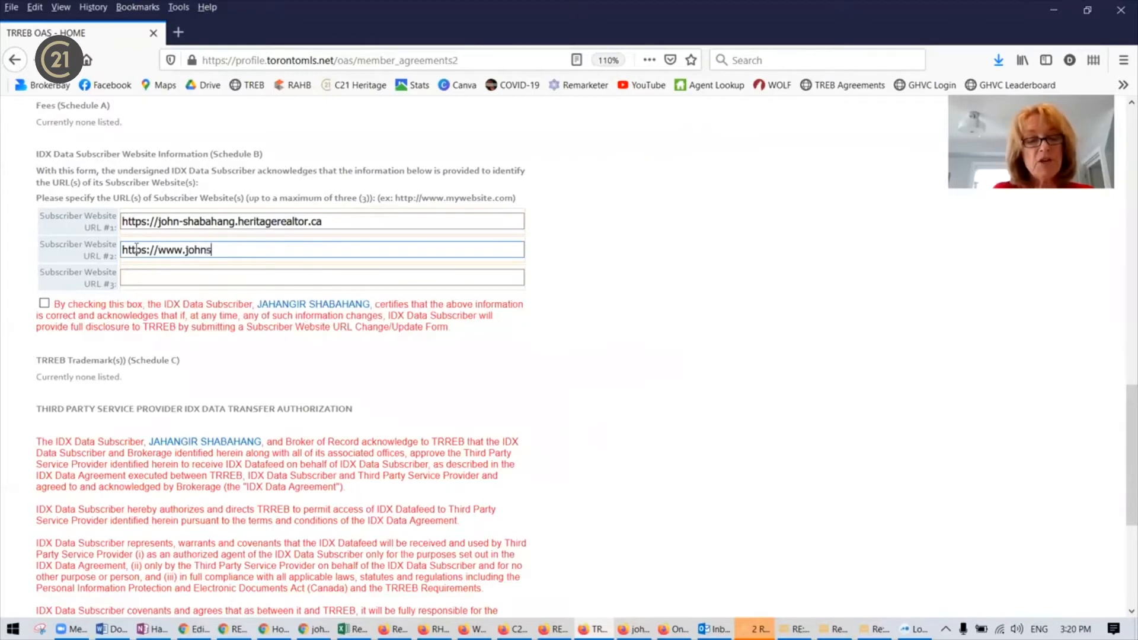
text(hab.com)
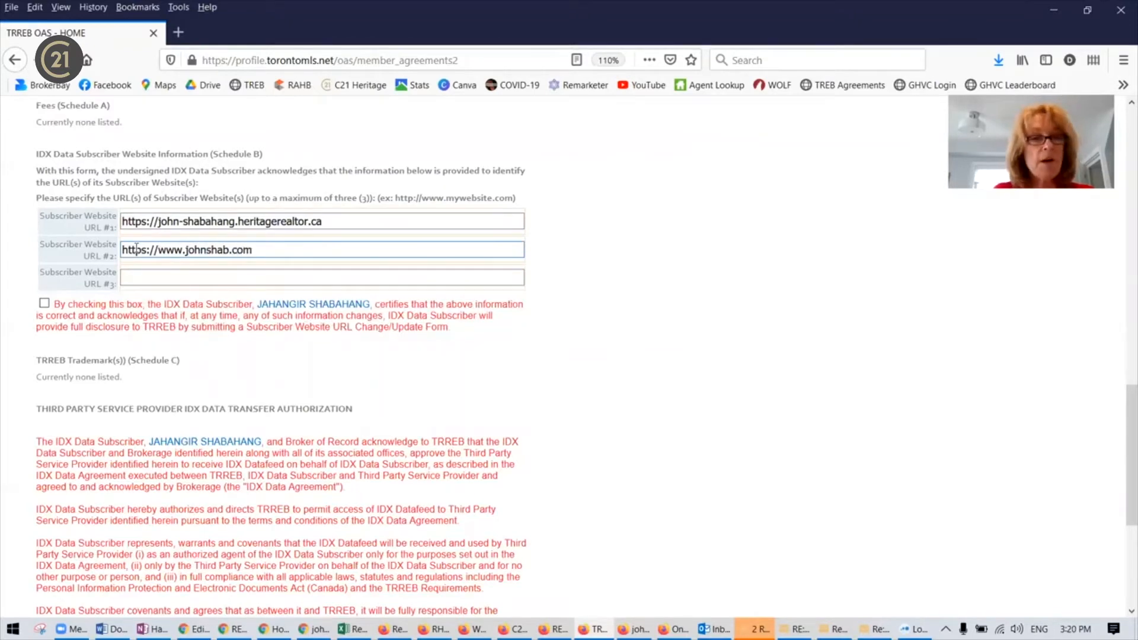
mouse_move(166, 262)
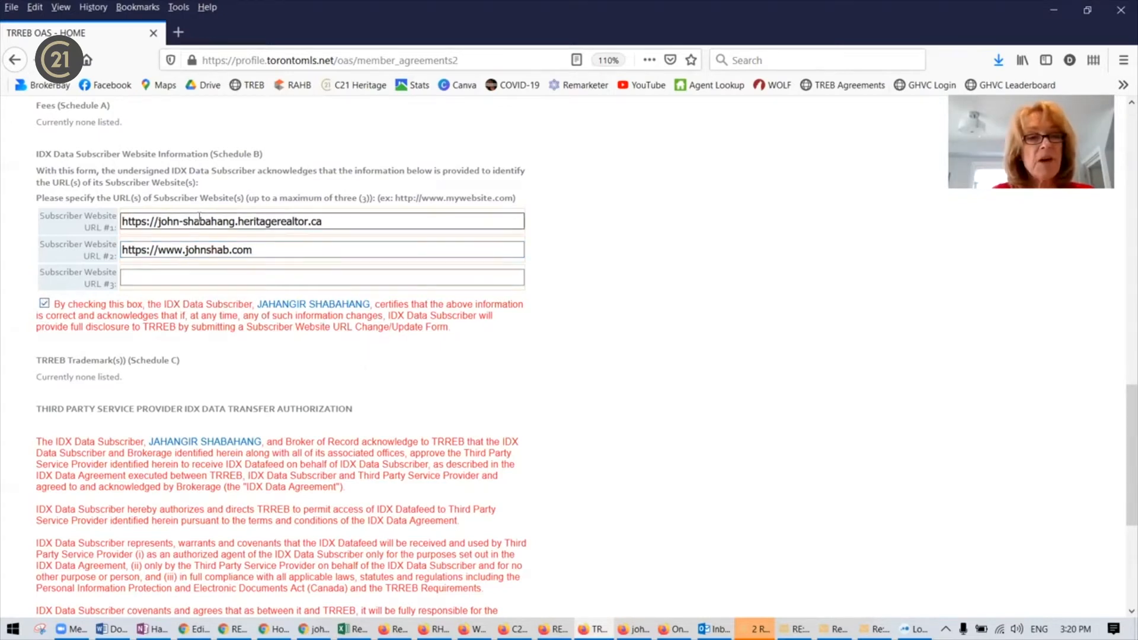
Step: Authorize the third-party data transfer and submit the IDX Data Agreement
scroll(down, 3)
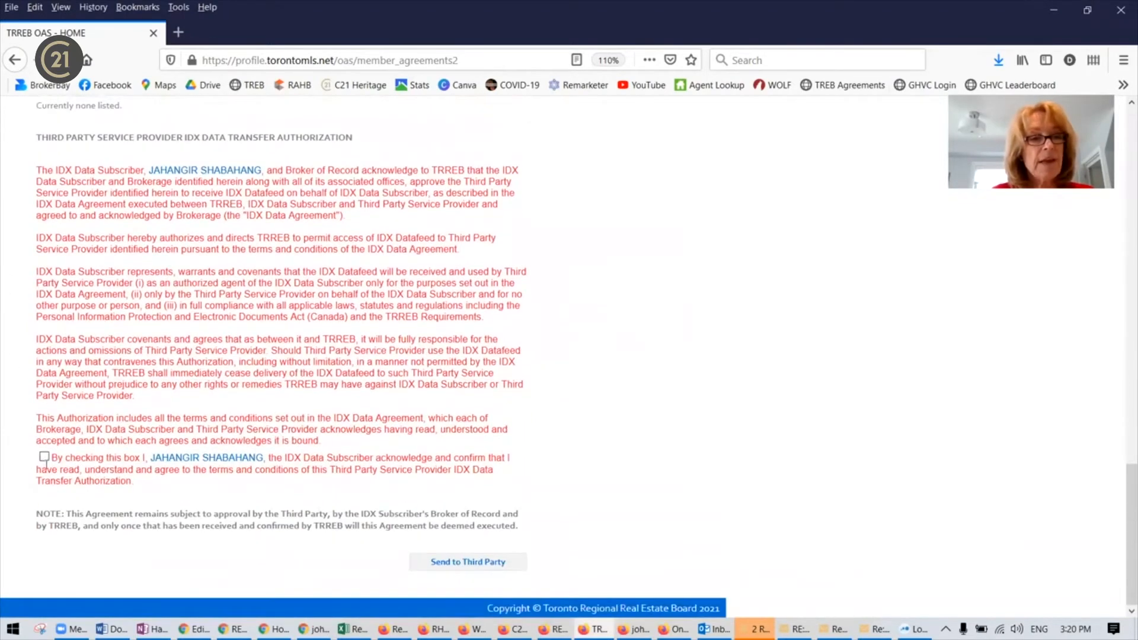
click(45, 457)
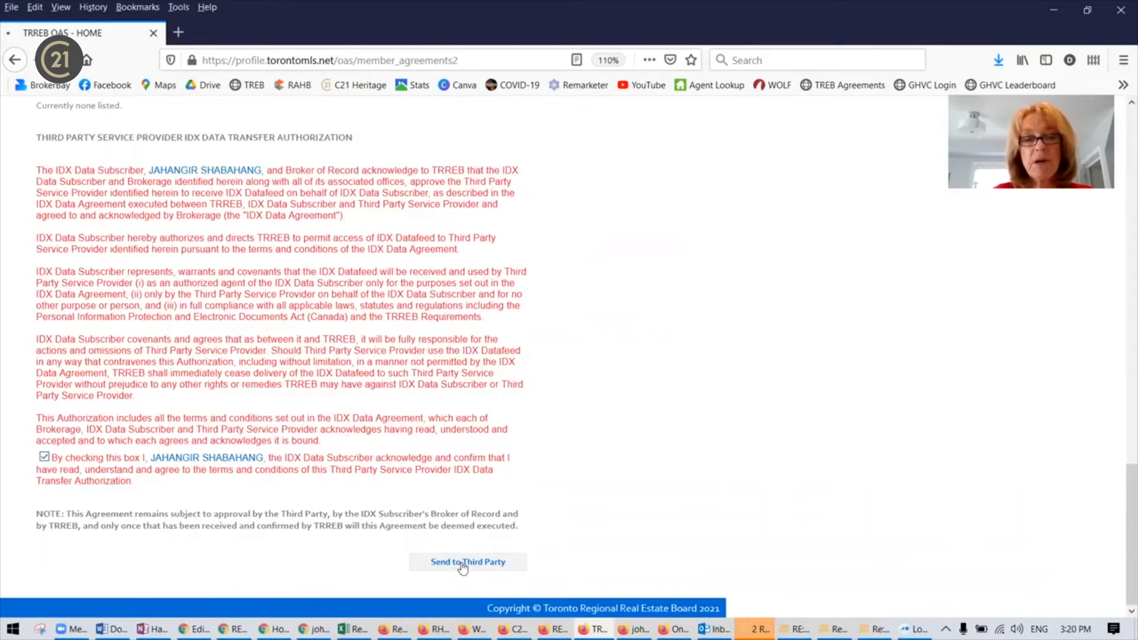
click(467, 561)
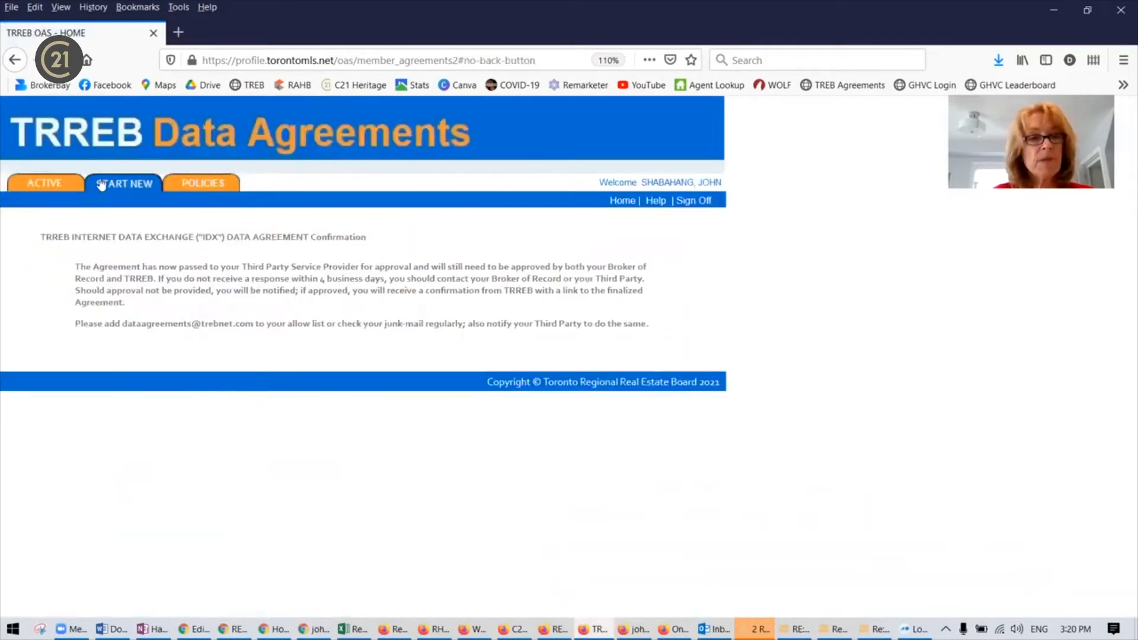
Step: Start a new VOW Data Agreement and tick its terms acknowledgement checkbox
click(125, 183)
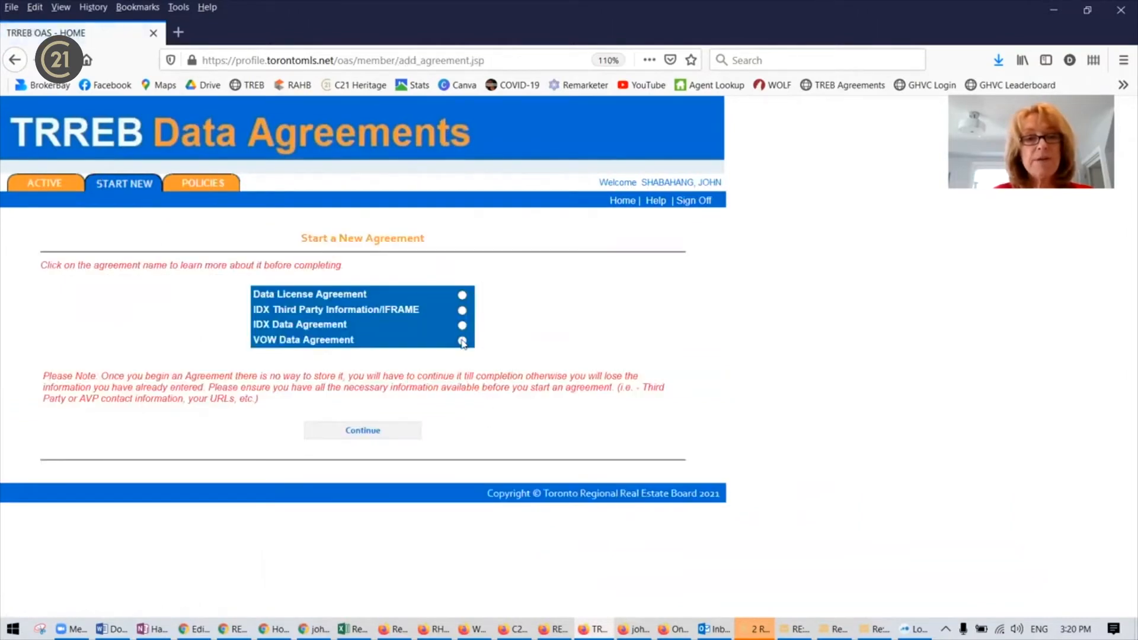
click(462, 341)
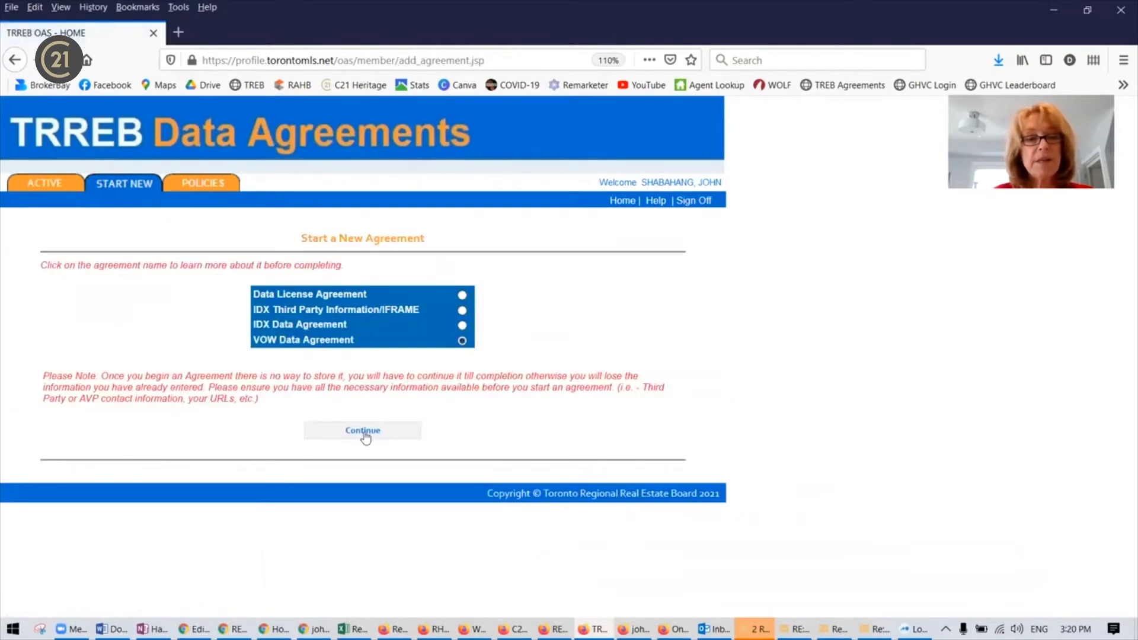
click(362, 431)
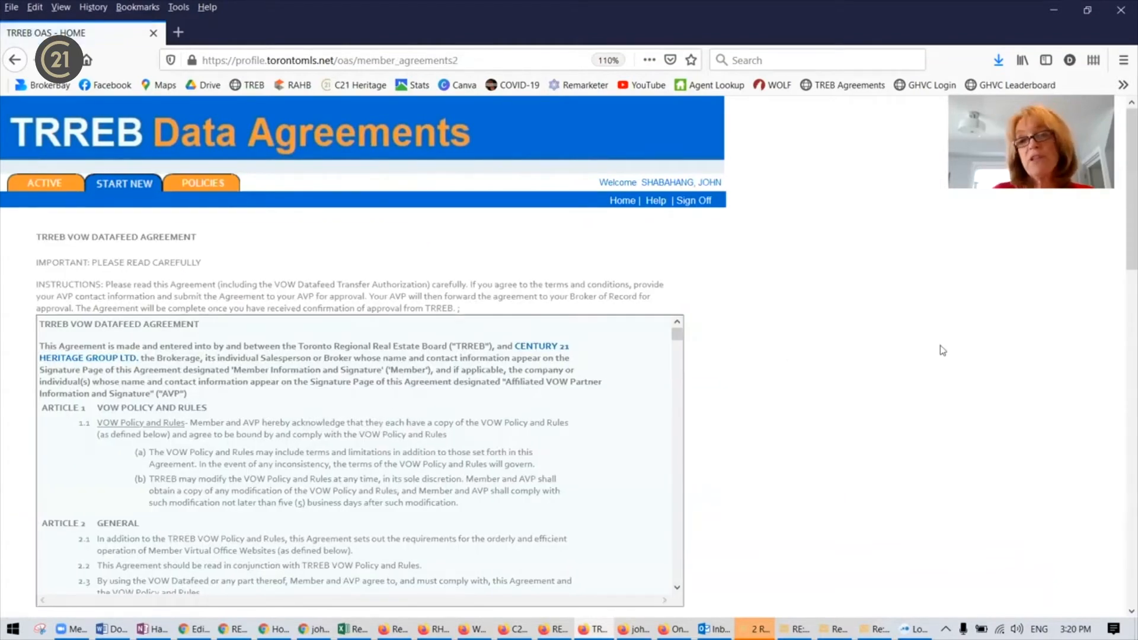
scroll(down, 3)
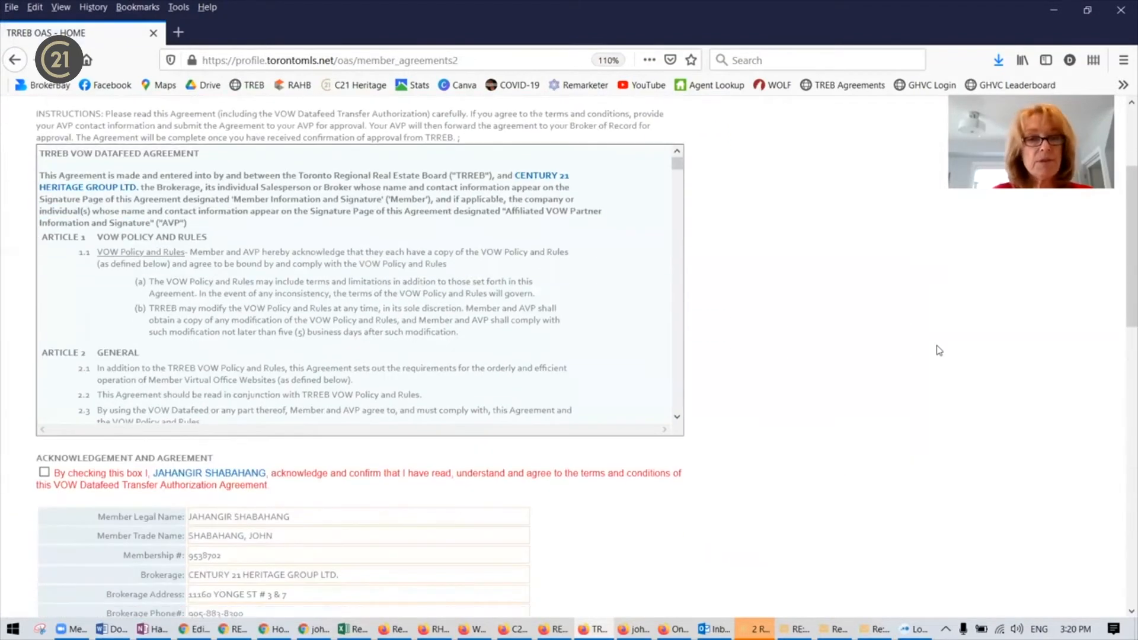
scroll(down, 3)
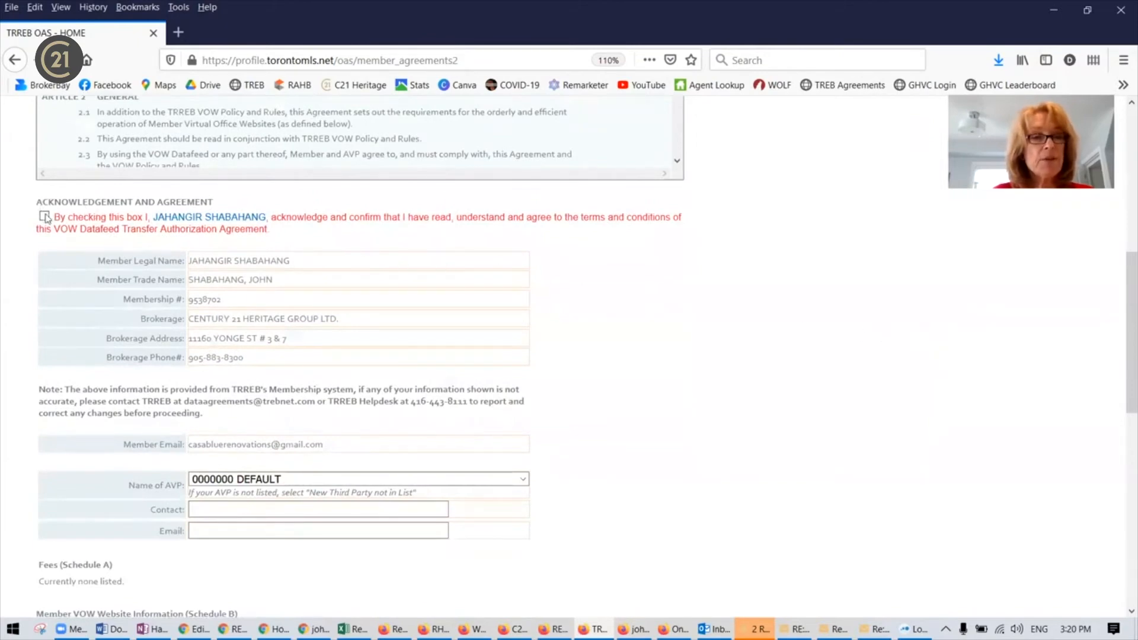
click(43, 217)
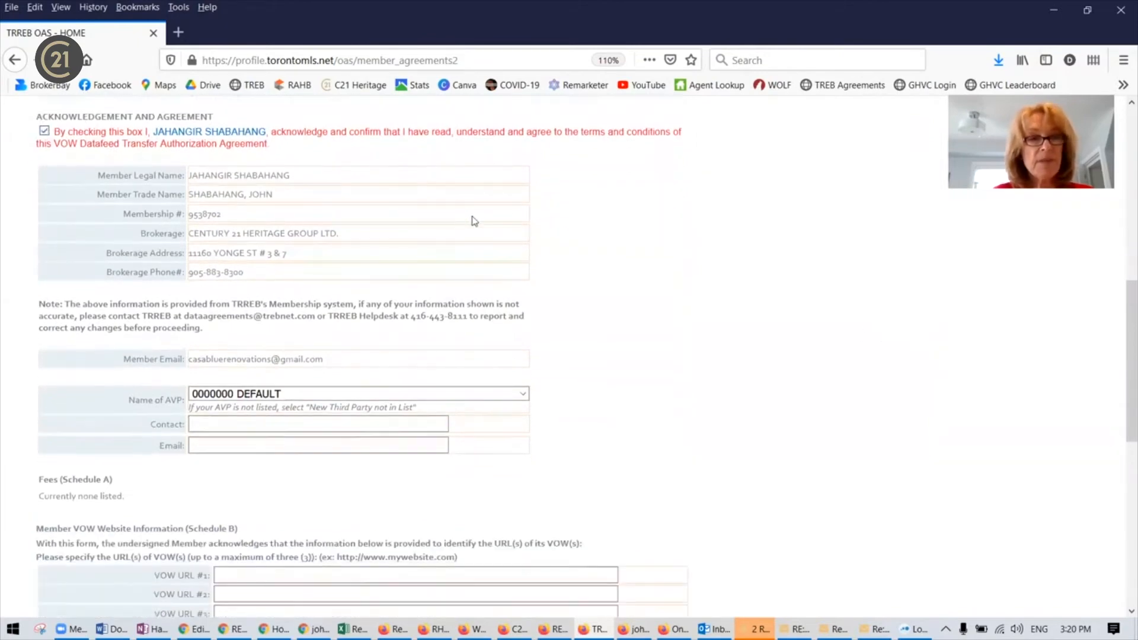
scroll(down, 3)
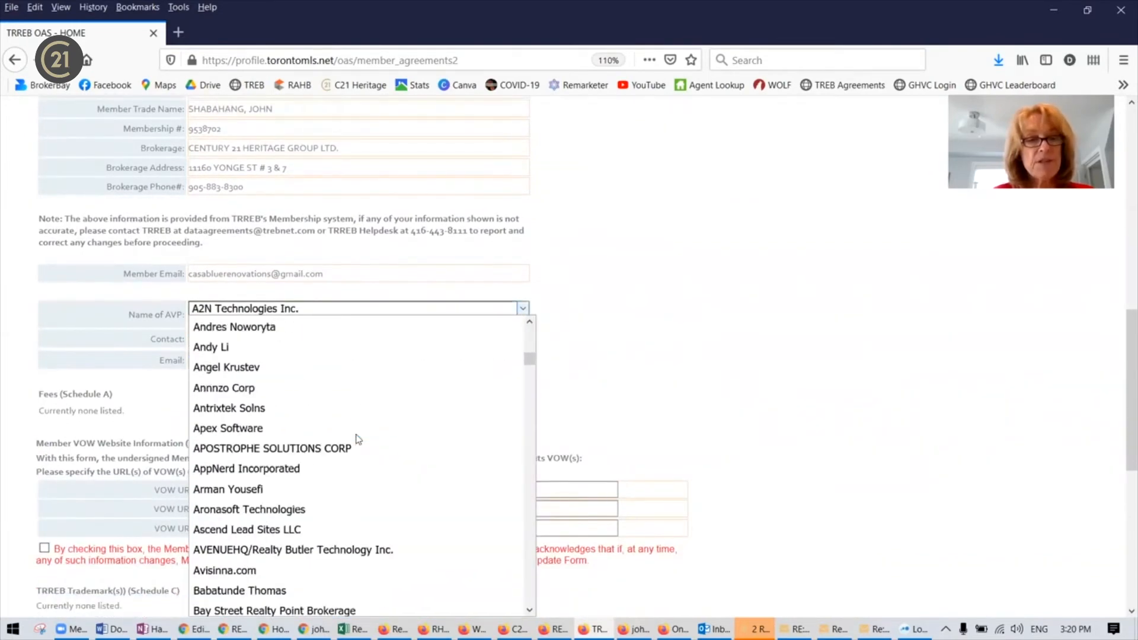
click(272, 448)
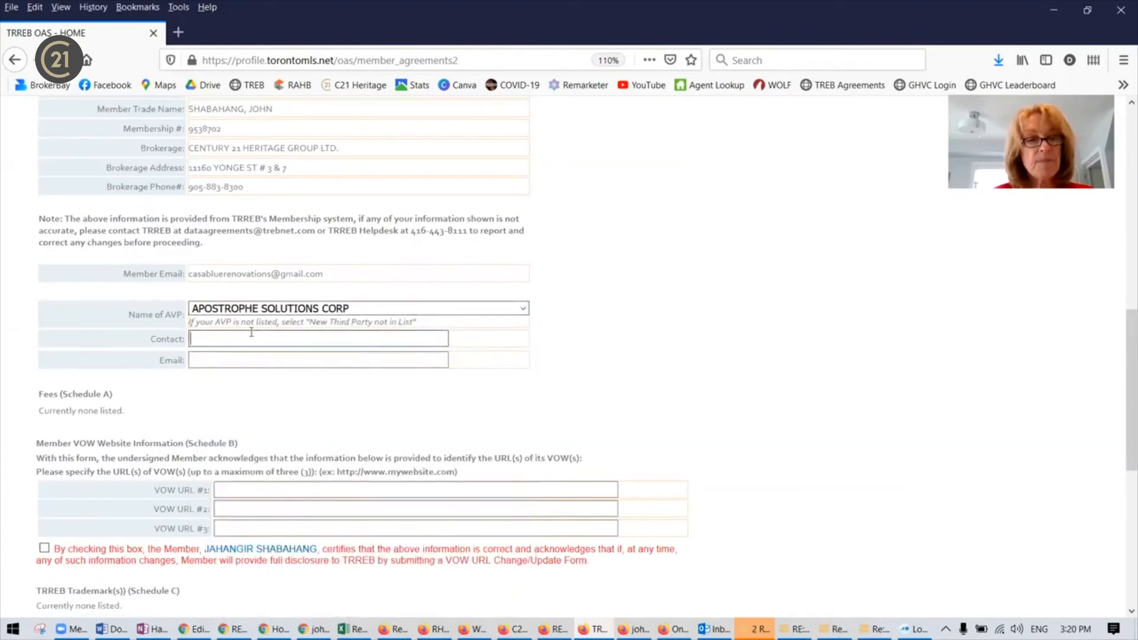
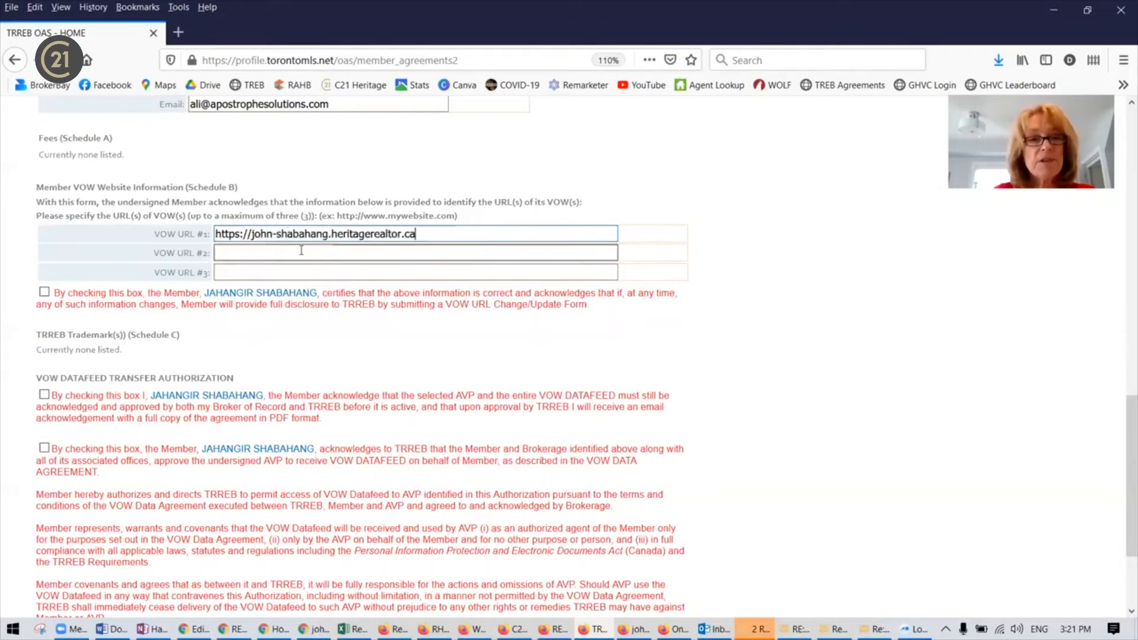
Step: Enter the www johnshab.com address as VOW URL #2 from the autocomplete suggestions
click(414, 253)
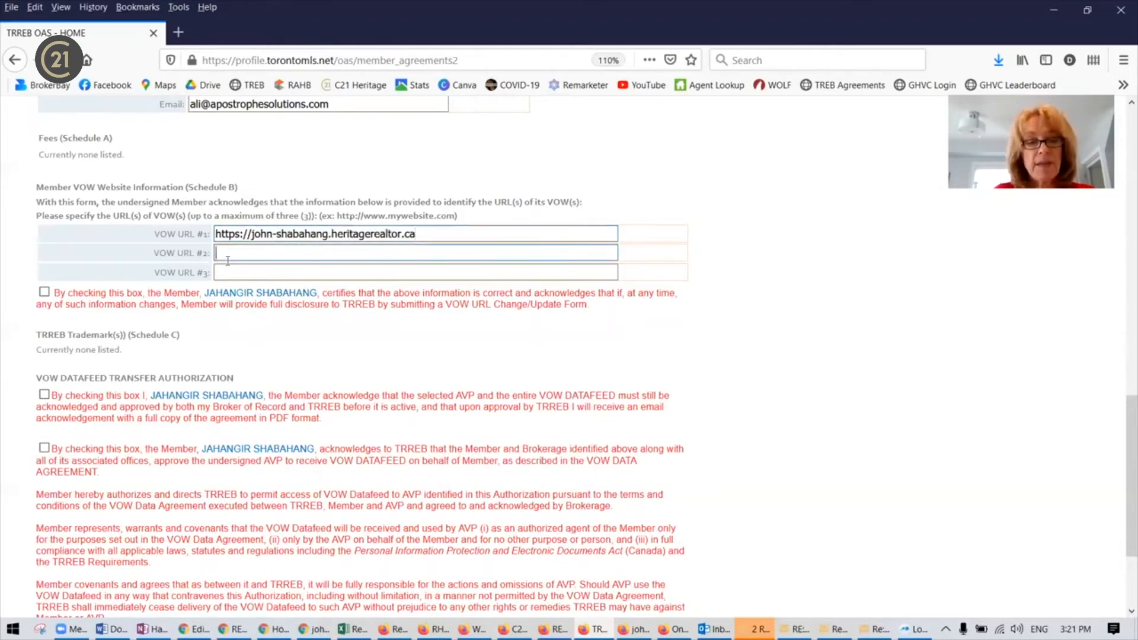
text(https)
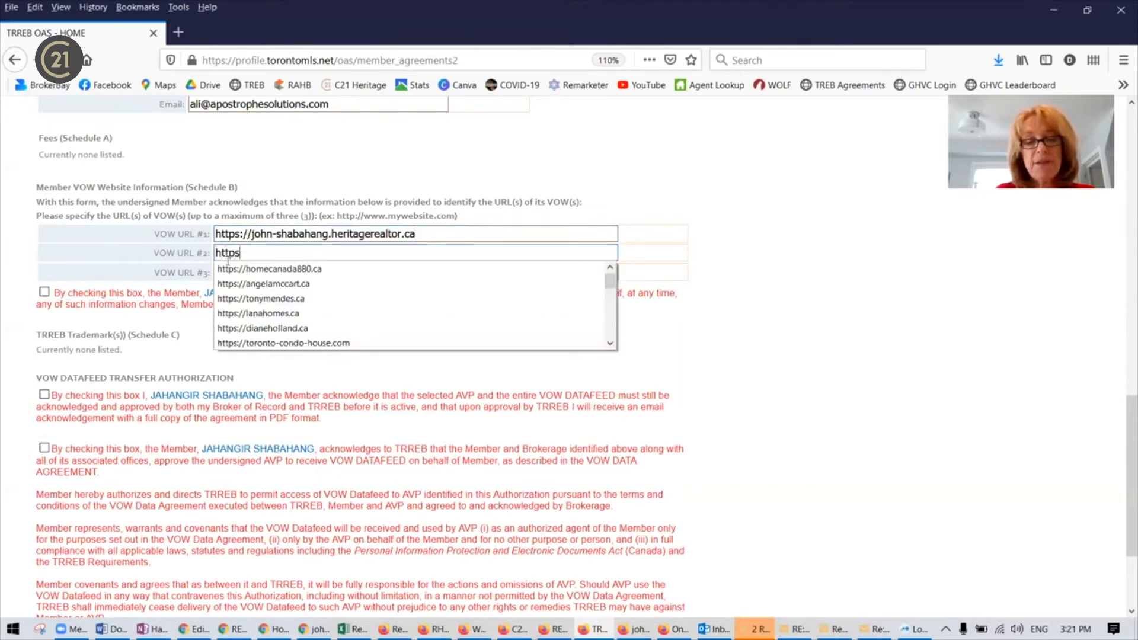
text(://)
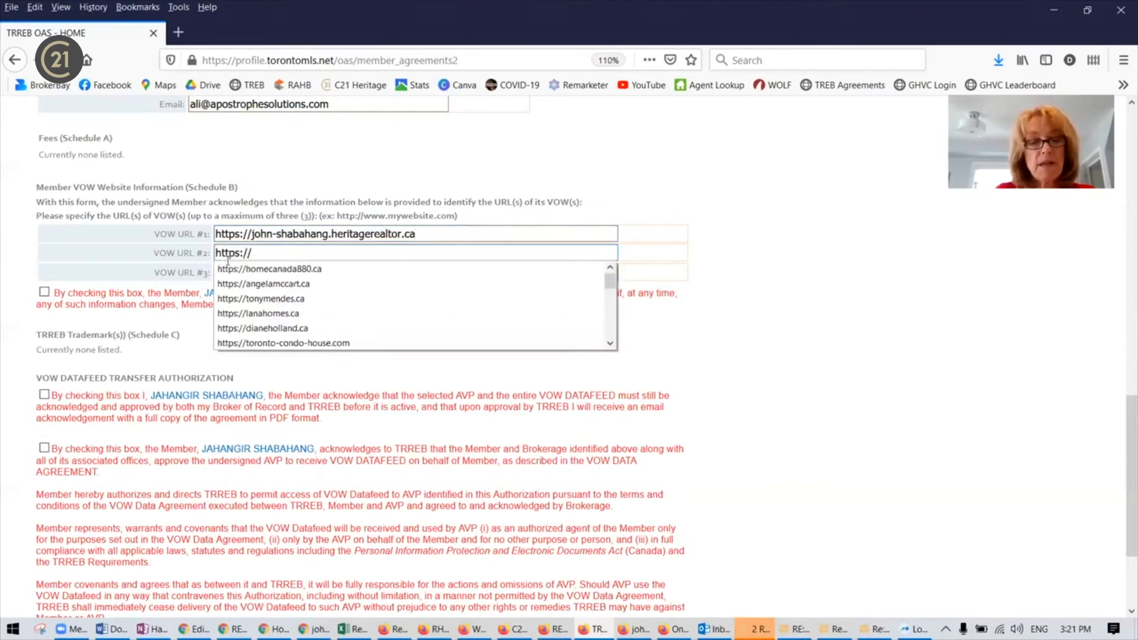
text(www)
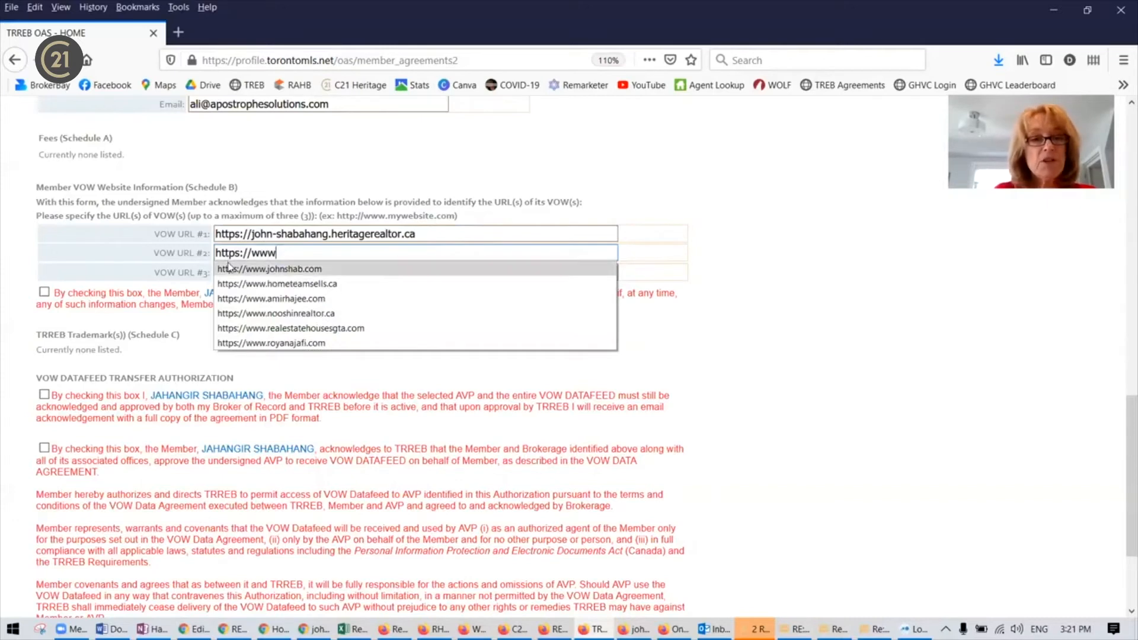
click(269, 269)
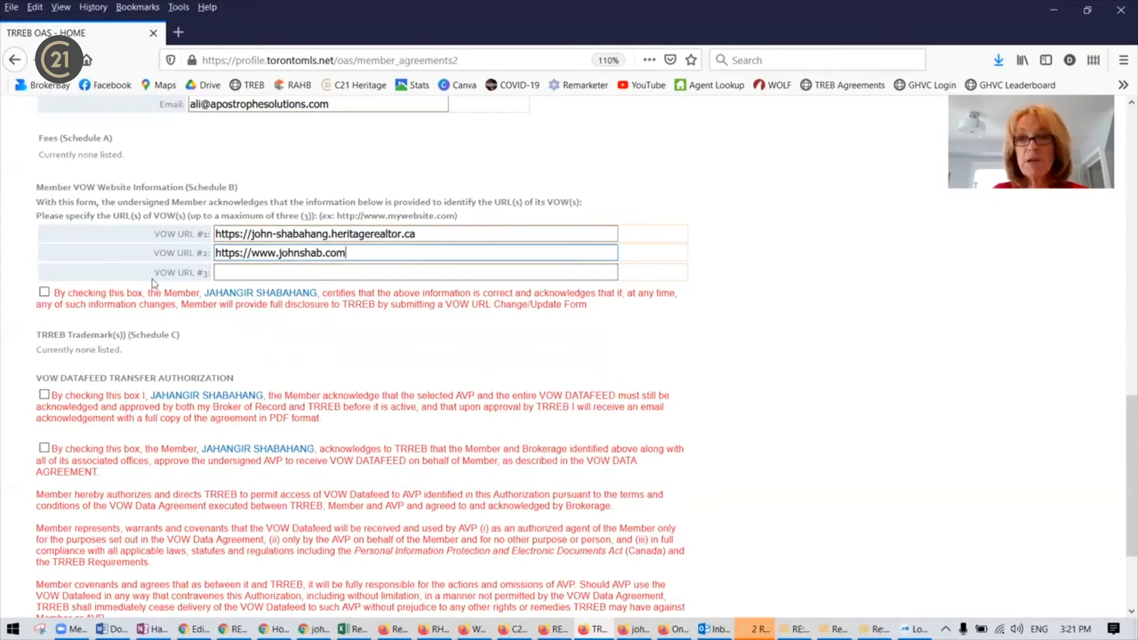
Step: Certify the URLs, acknowledge broker and TRREB approval, authorize the AVP, and send
click(43, 292)
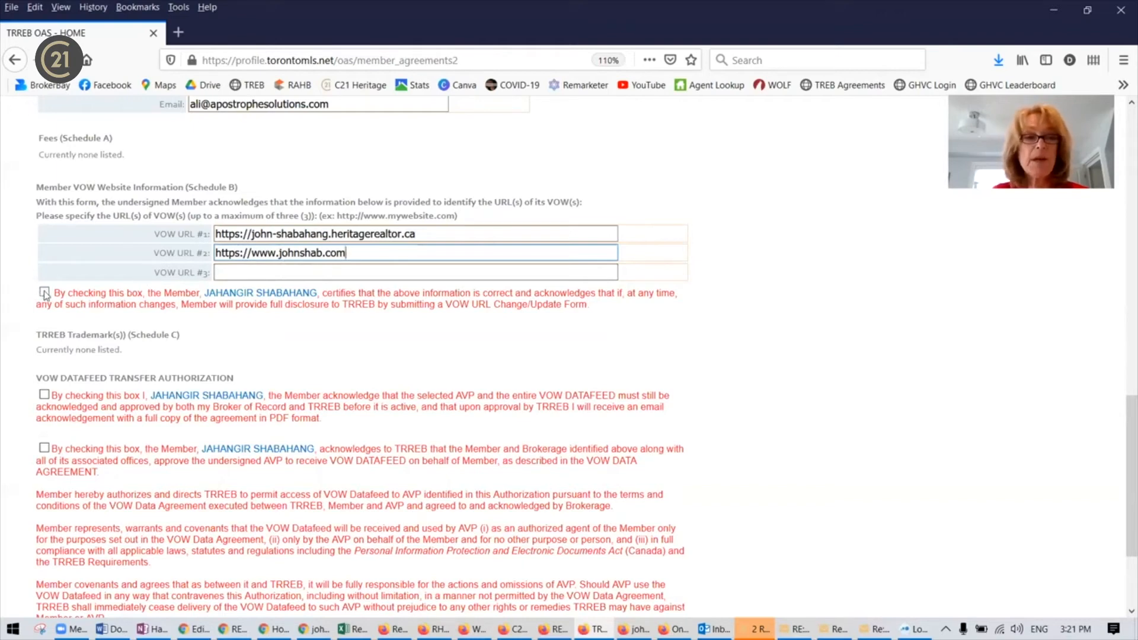
click(44, 292)
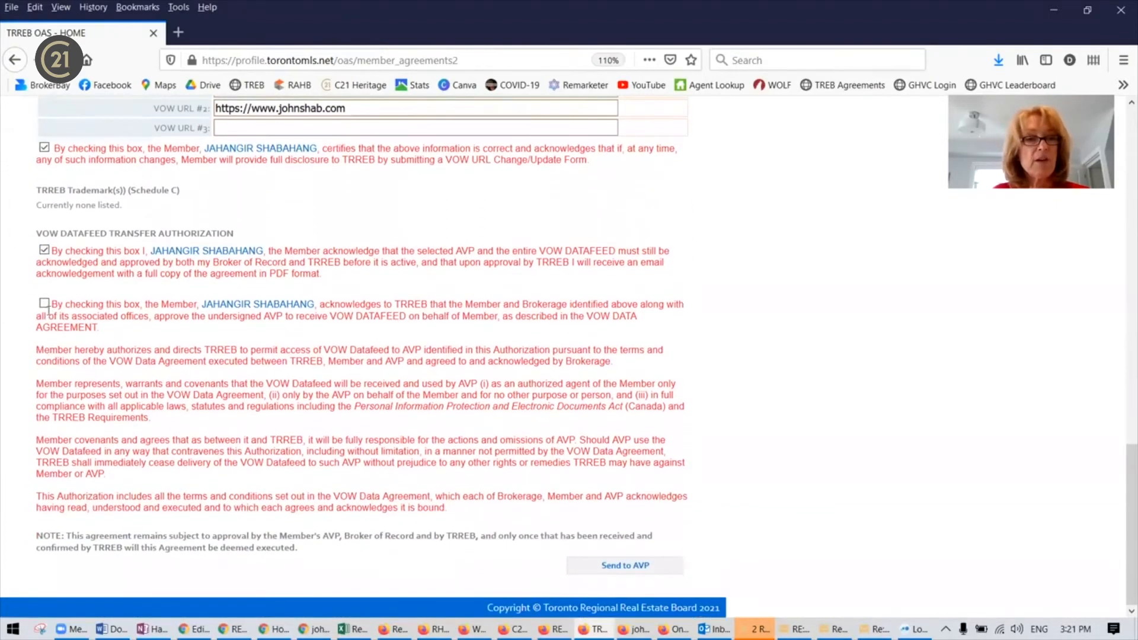
click(43, 303)
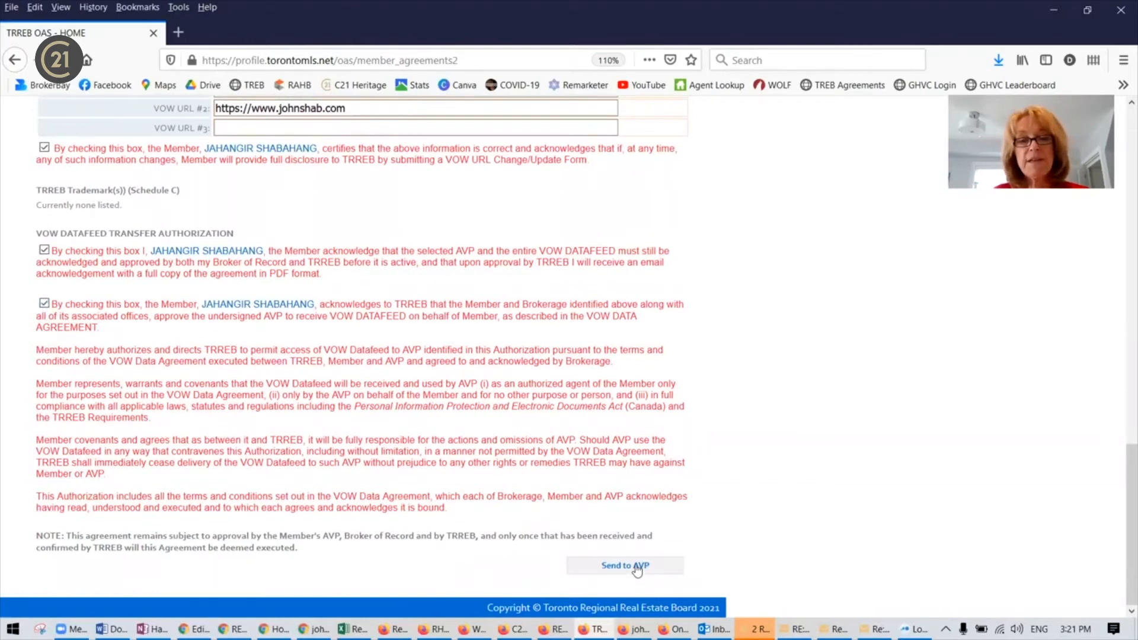
click(624, 565)
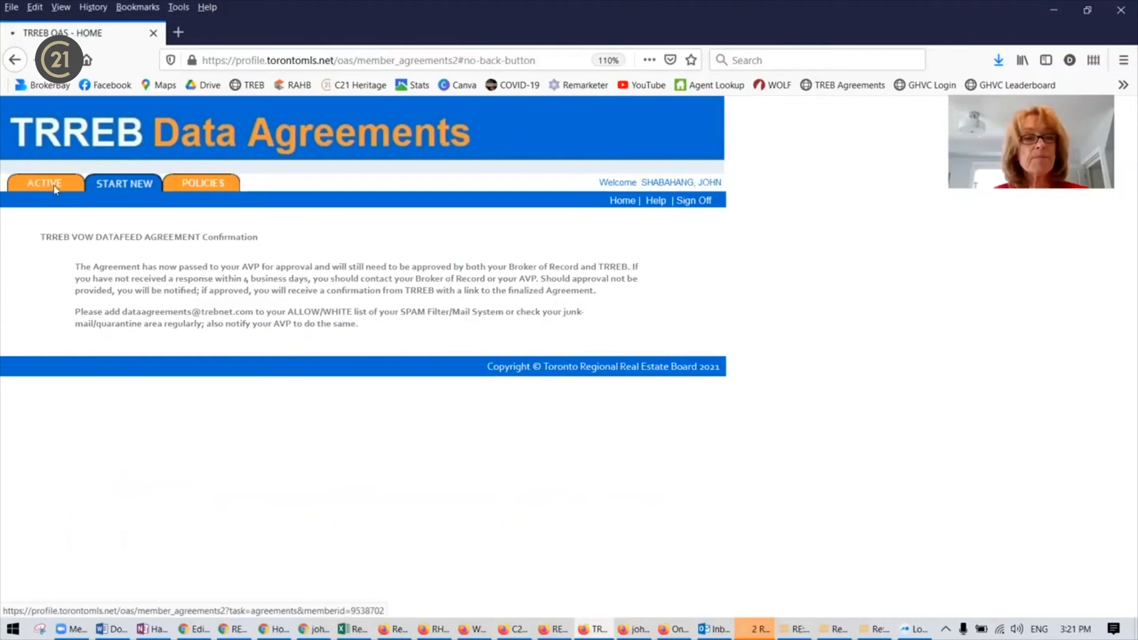
Step: Show the ACTIVE tab listing the VOW, IDXRETS and DLA agreements in progress
click(44, 183)
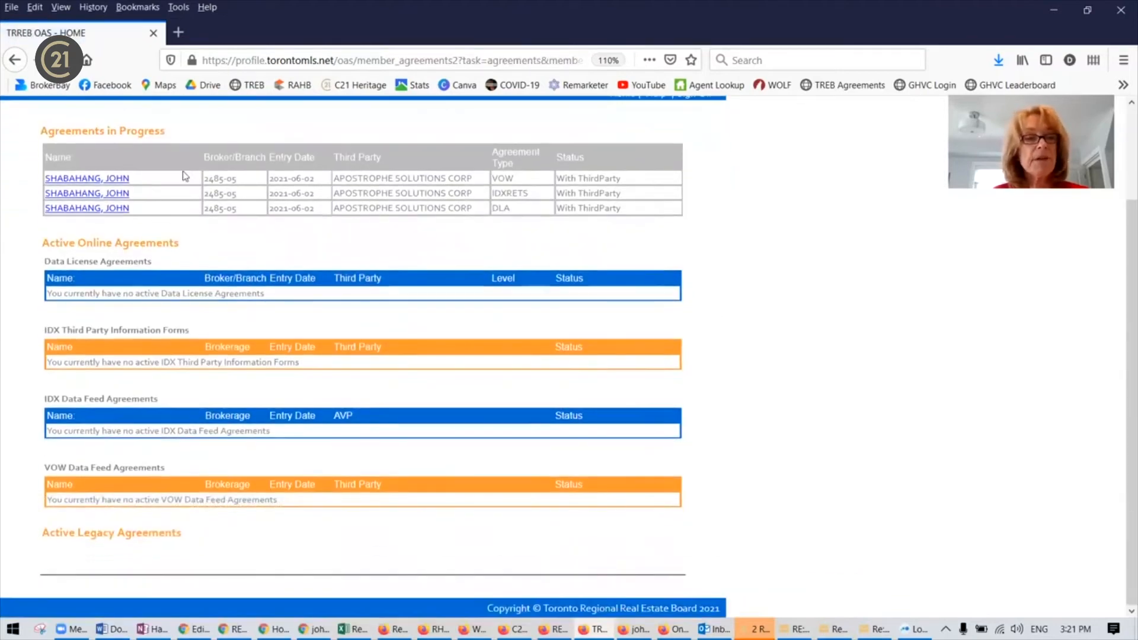
mouse_move(512, 173)
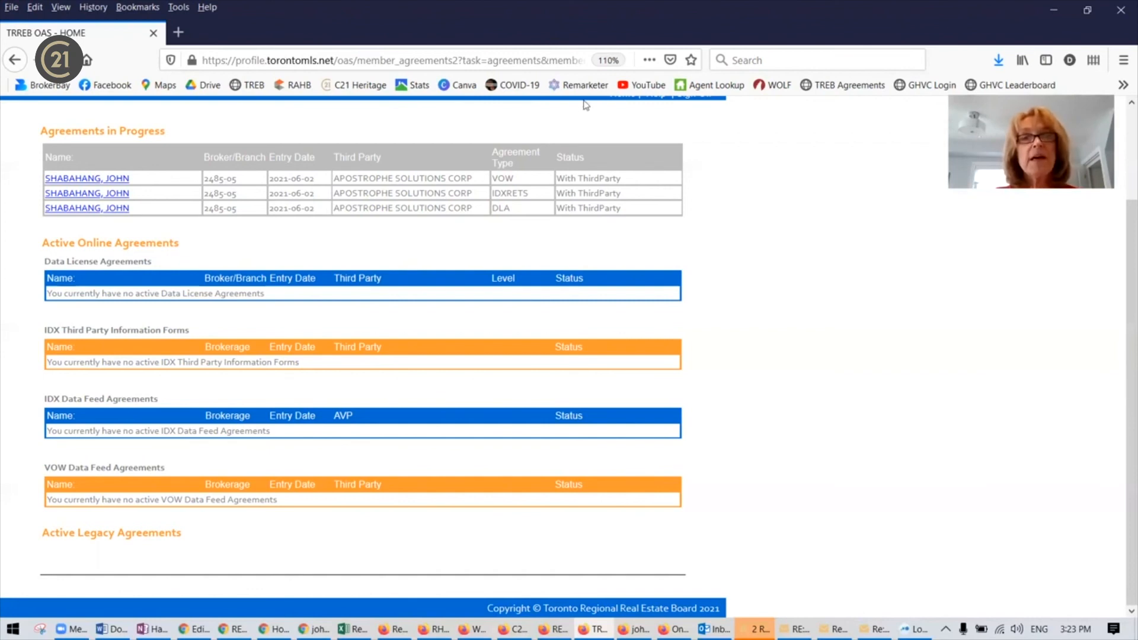
mouse_move(708, 180)
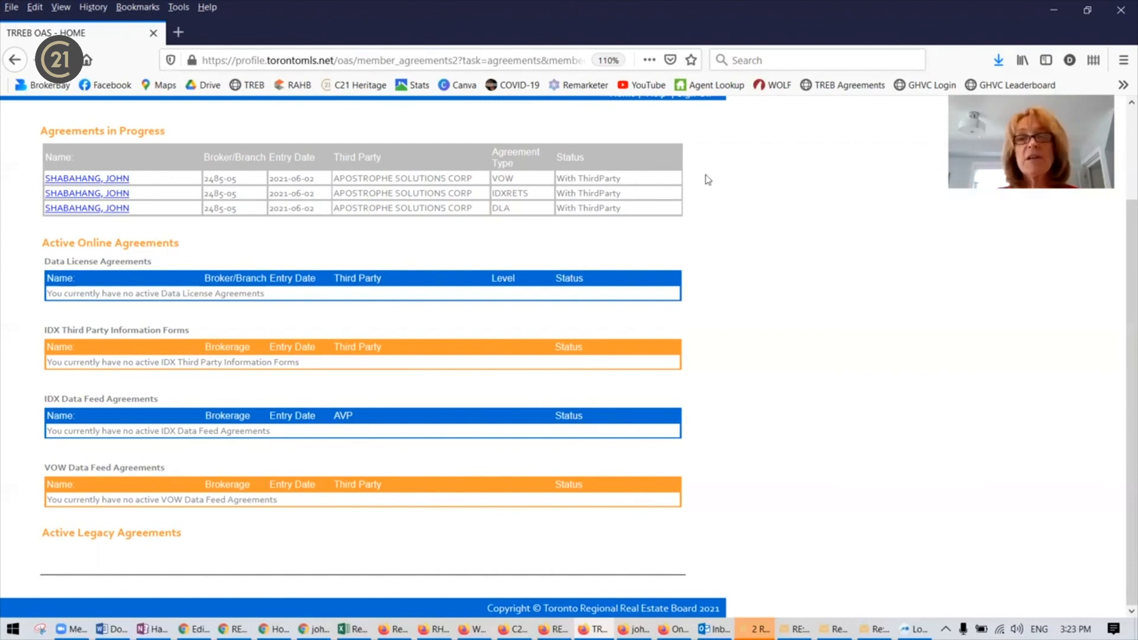